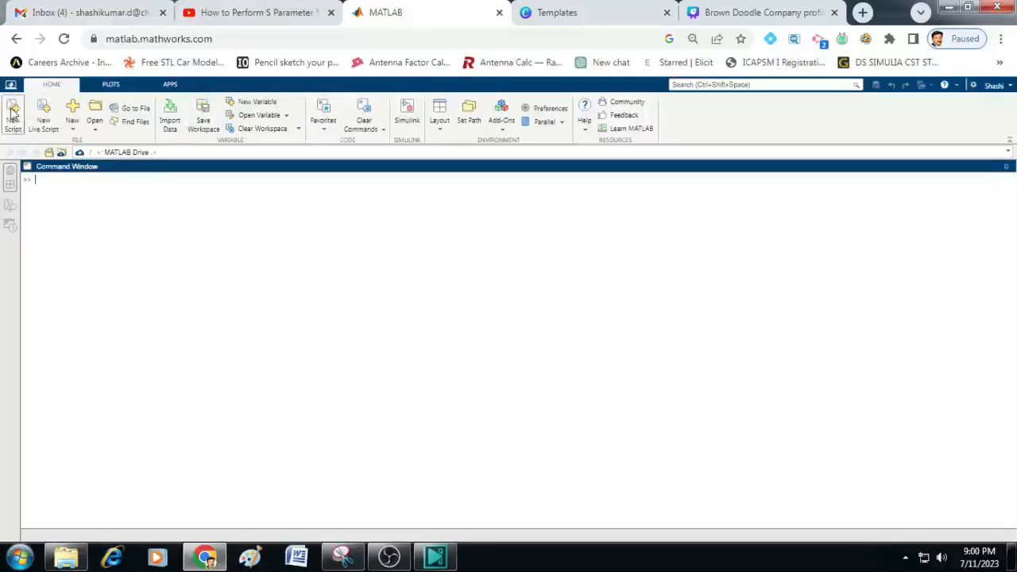
- Create a new script whose first two lines are clc; and clear all;
click(12, 111)
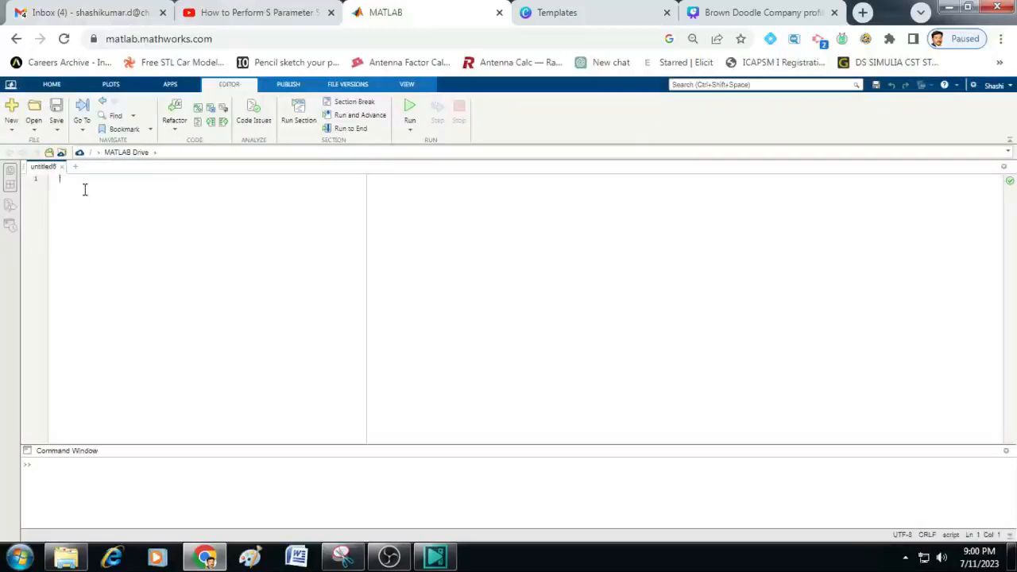
text(clc;)
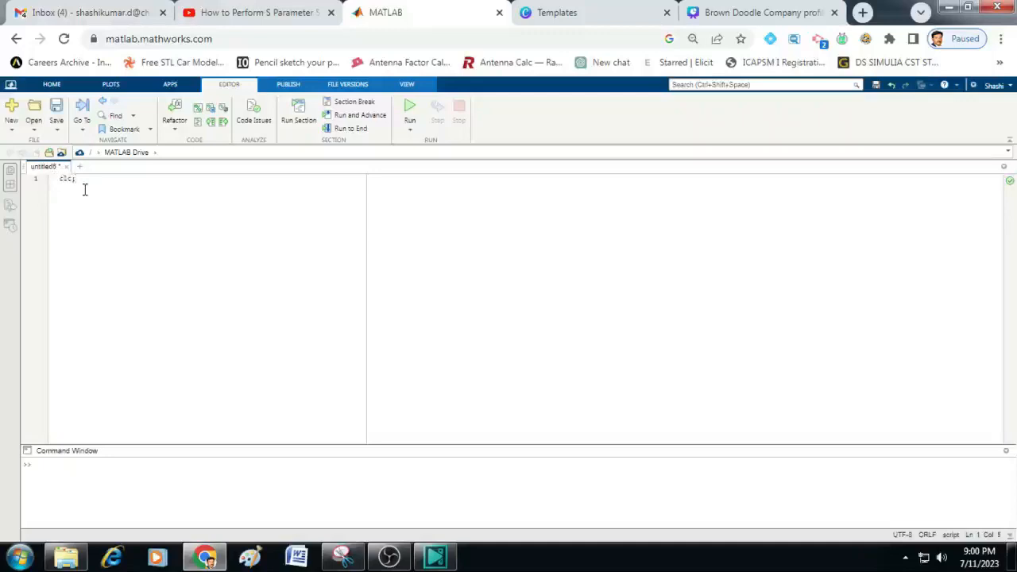
text(clear all;)
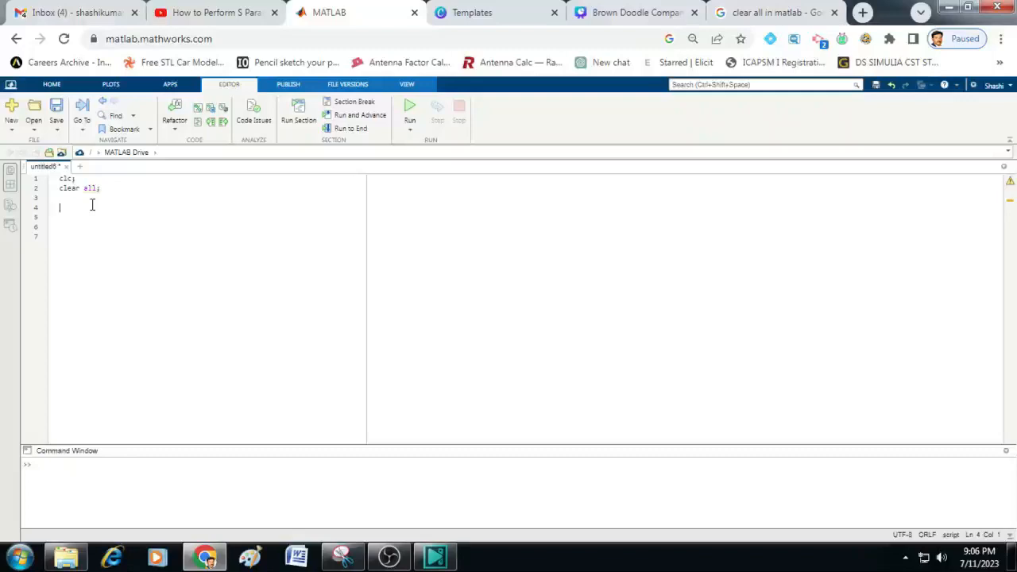
- Add an Entering Vectors comment and the line V1=input('Enter Vector1');
text(%%materia)
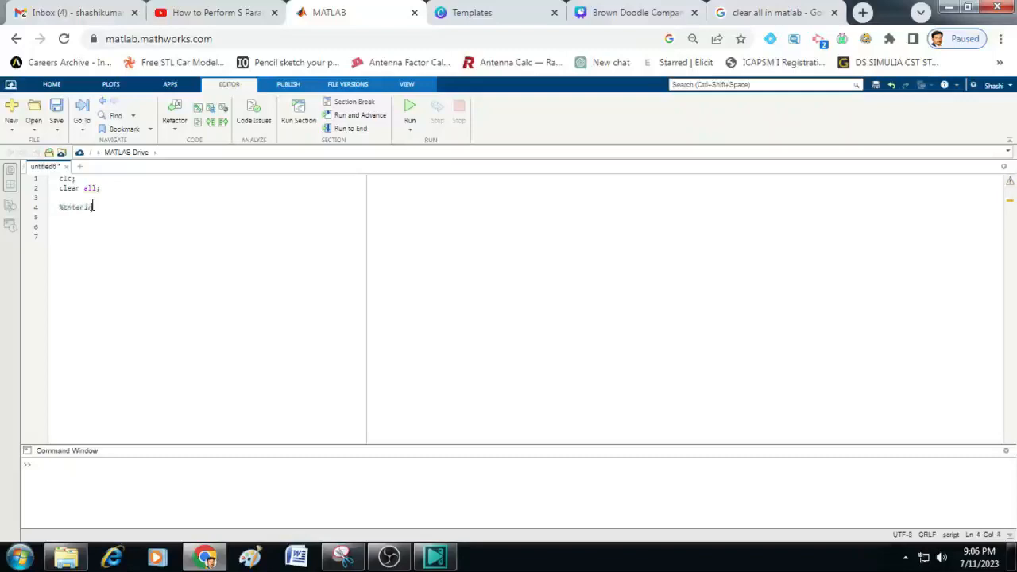
text(vectors)
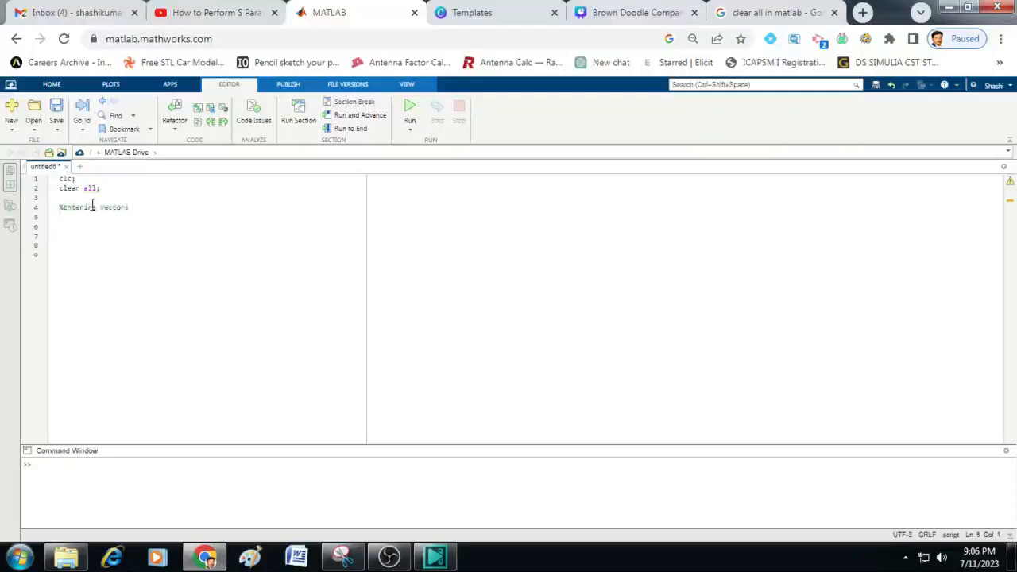
text(V1)
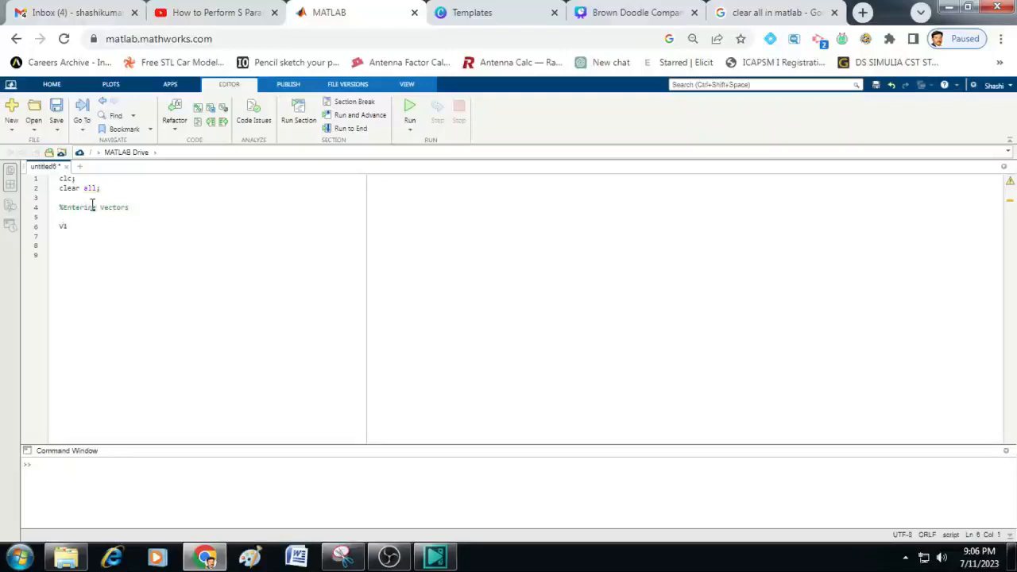
text(=)
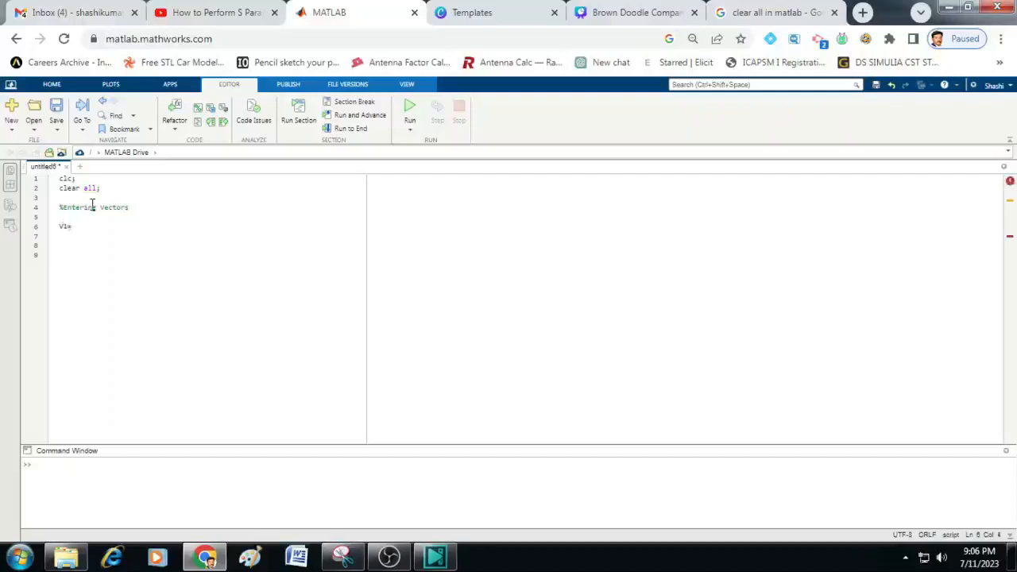
text(=input(')
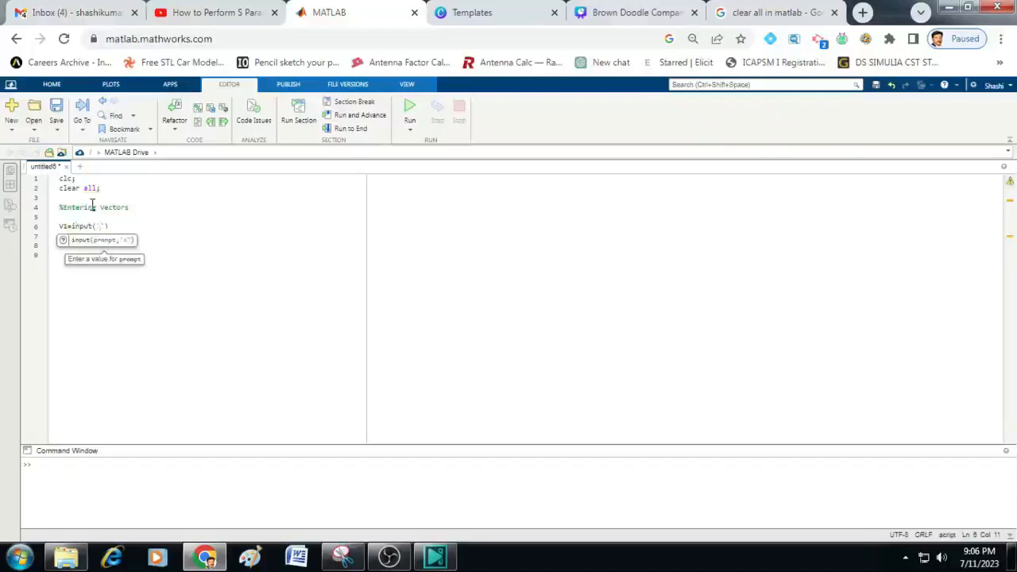
text(B)
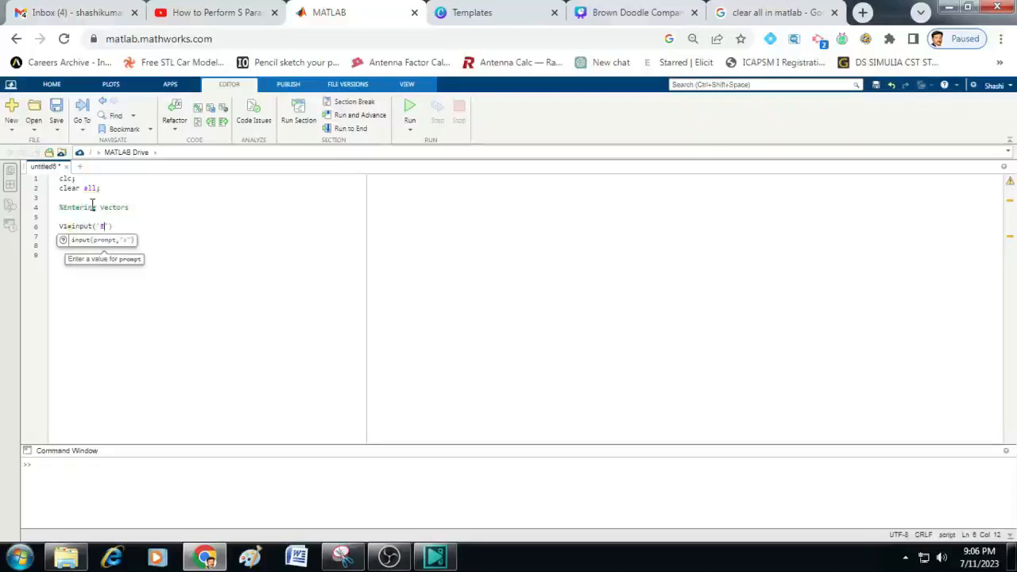
text(Enter)
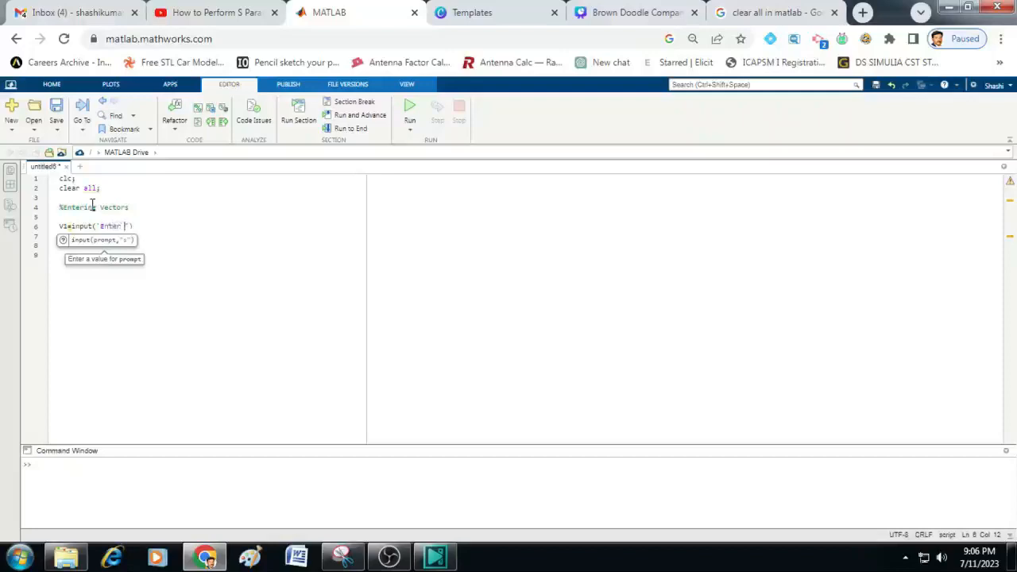
text(va)
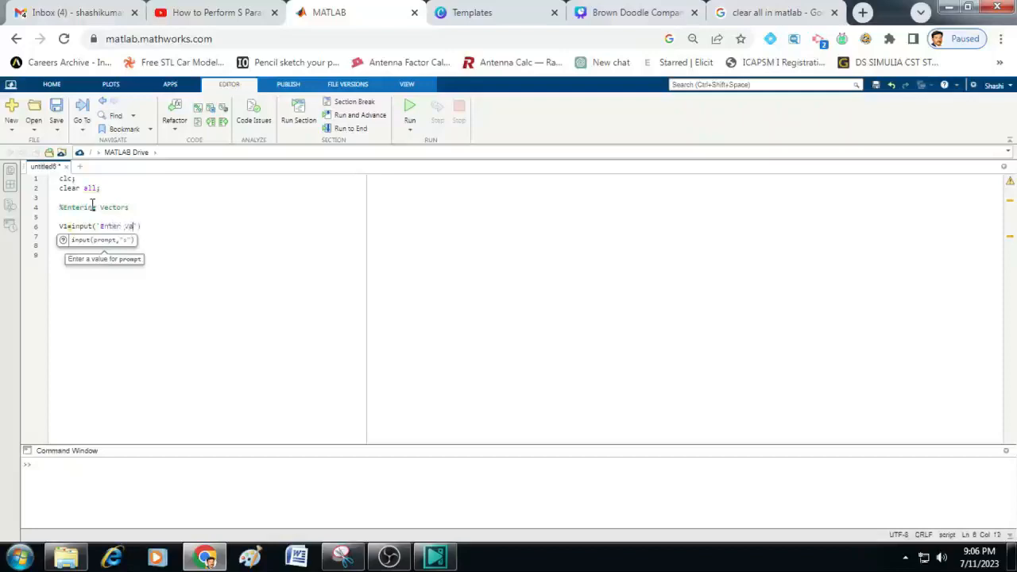
text(vector1)
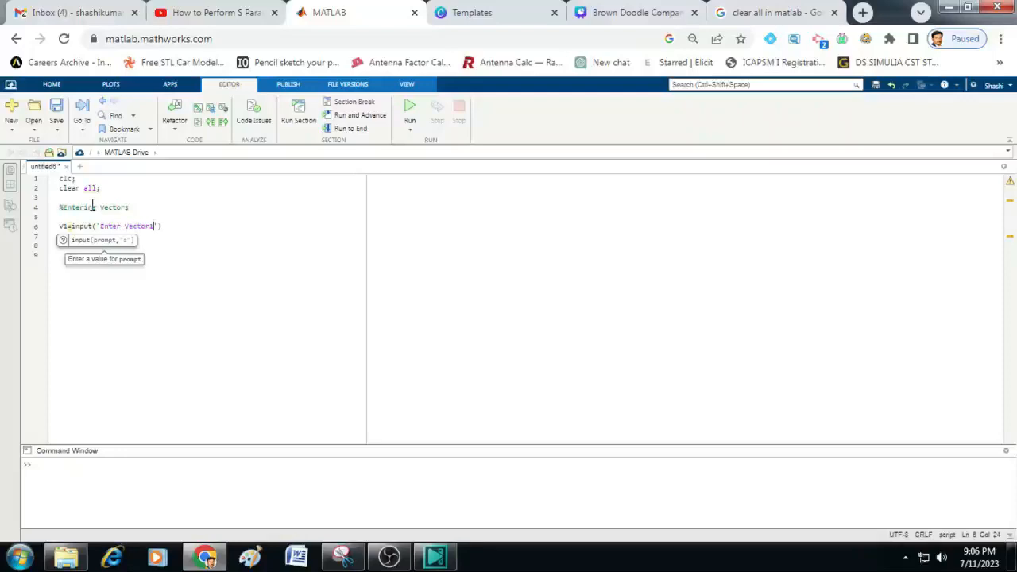
click(185, 226)
text(;)
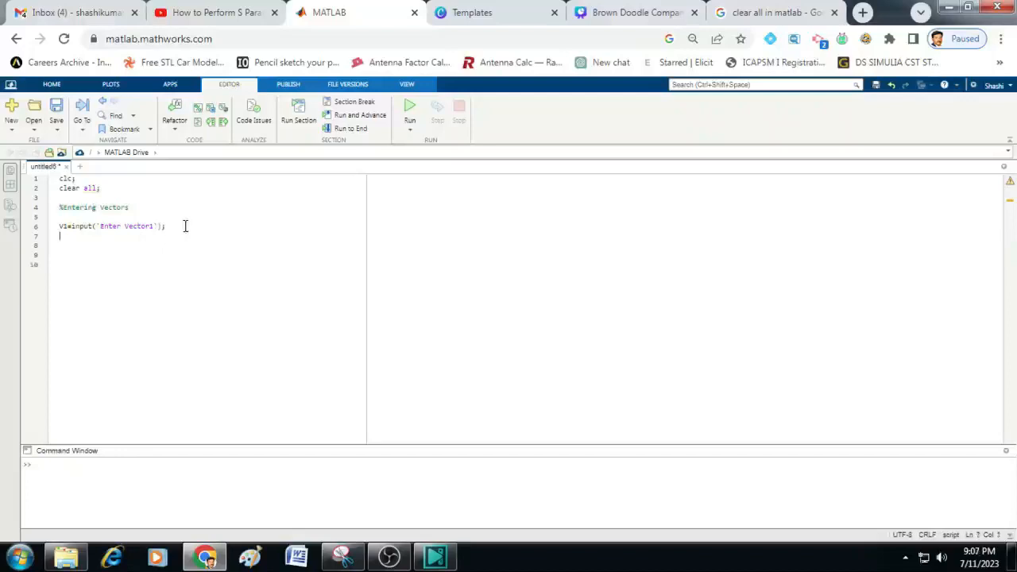
- Add the line V2=input('Enter Vector2'); to prompt for the second vector
text(V2=)
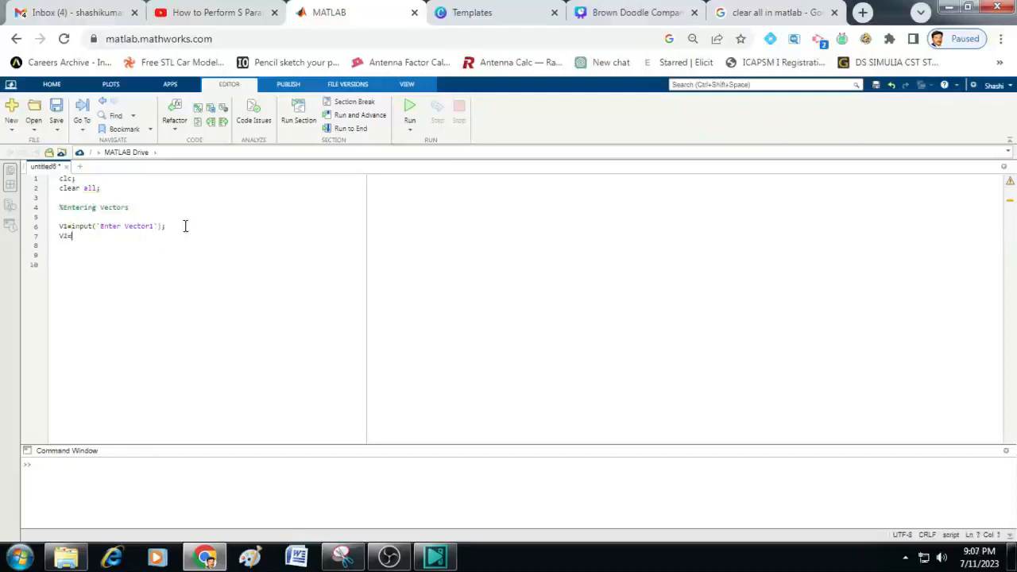
text(input)
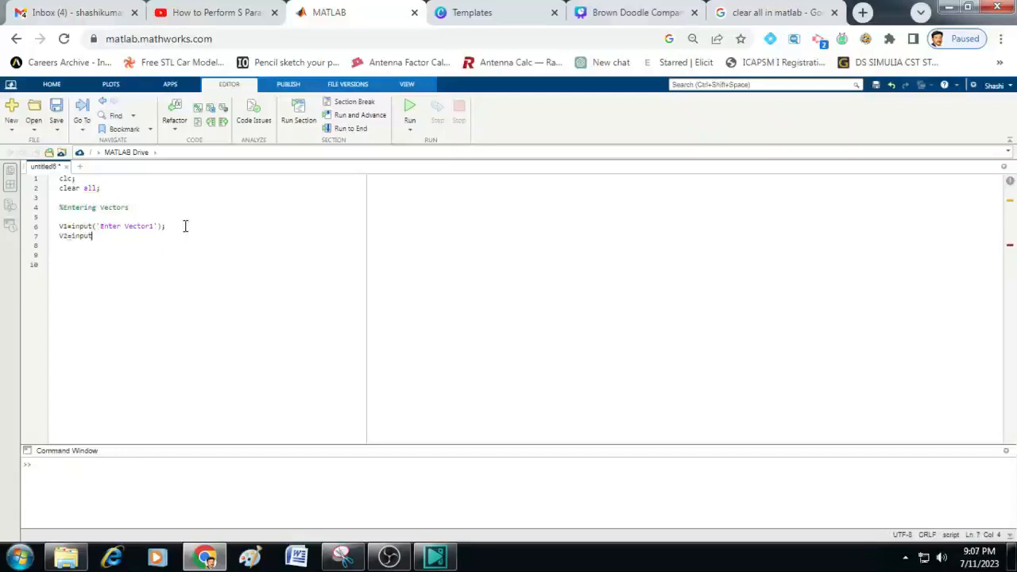
text((')
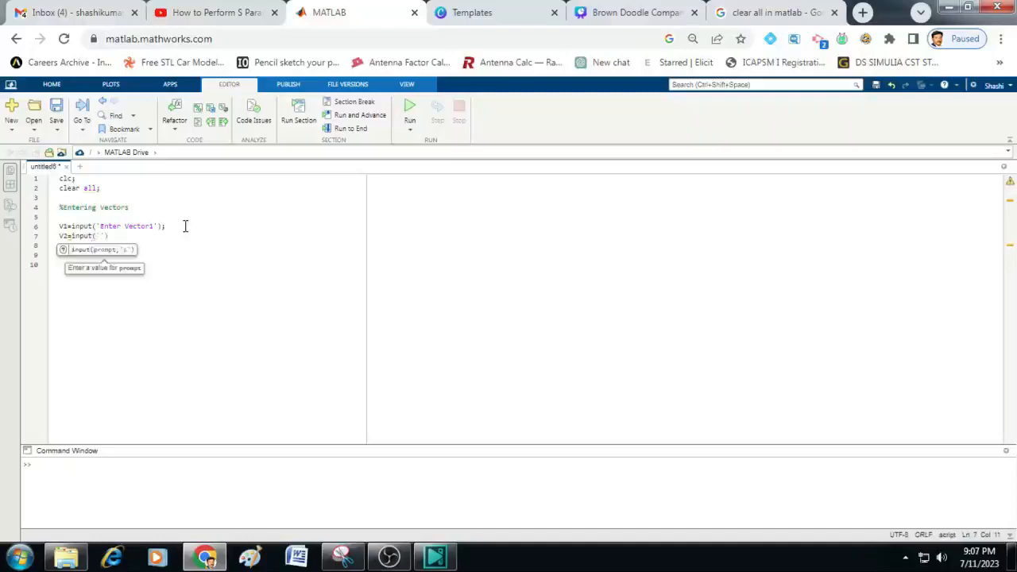
text(Enter)
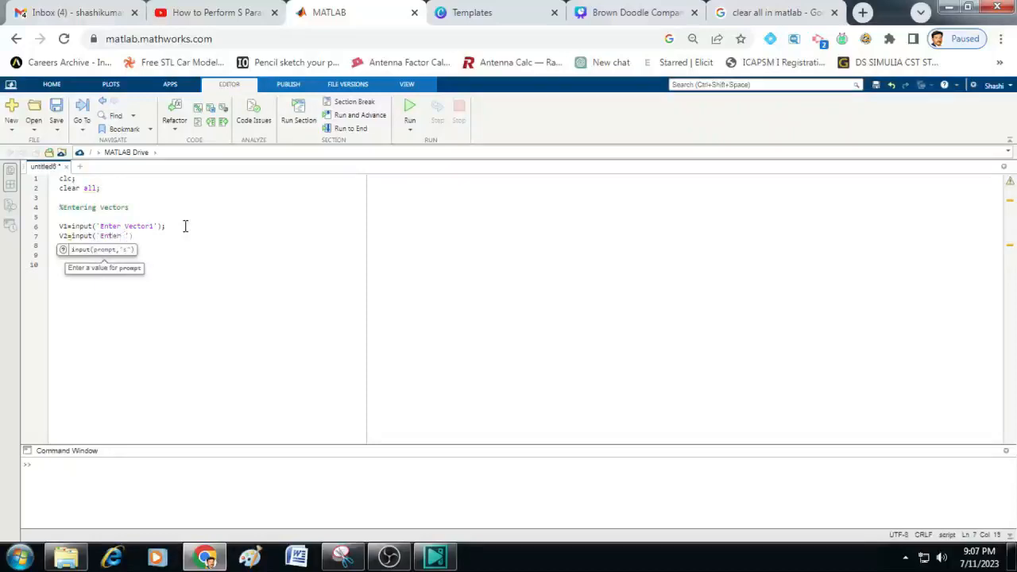
text(Vector2)
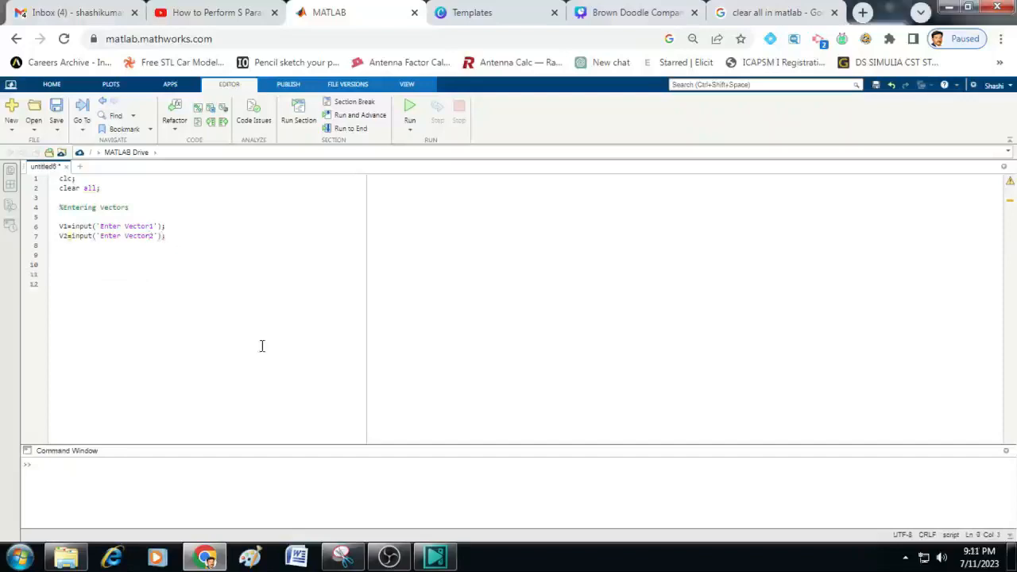
- Compute the resultant VT=V1+V2 and add a figure command
click(60, 254)
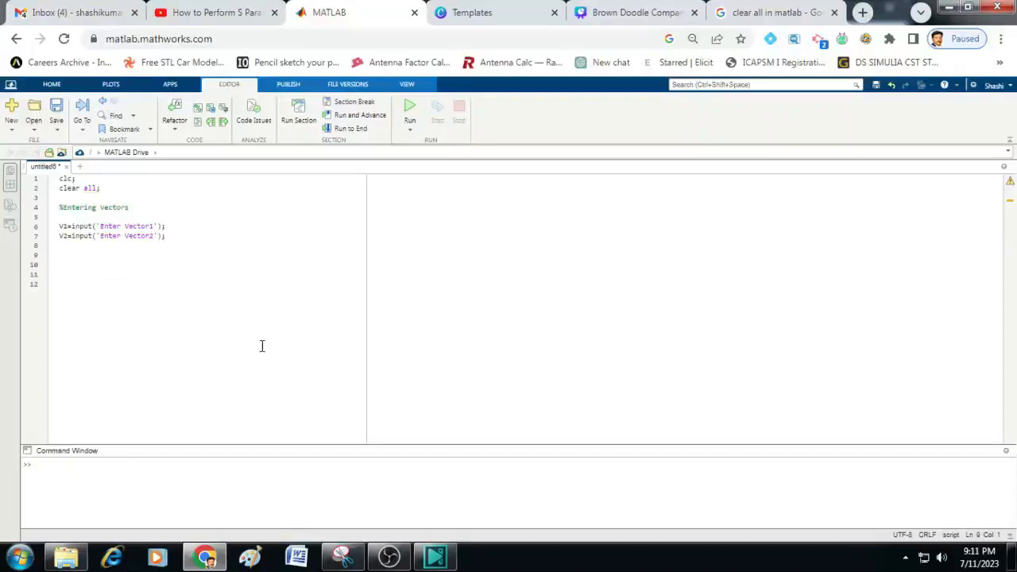
text(V)
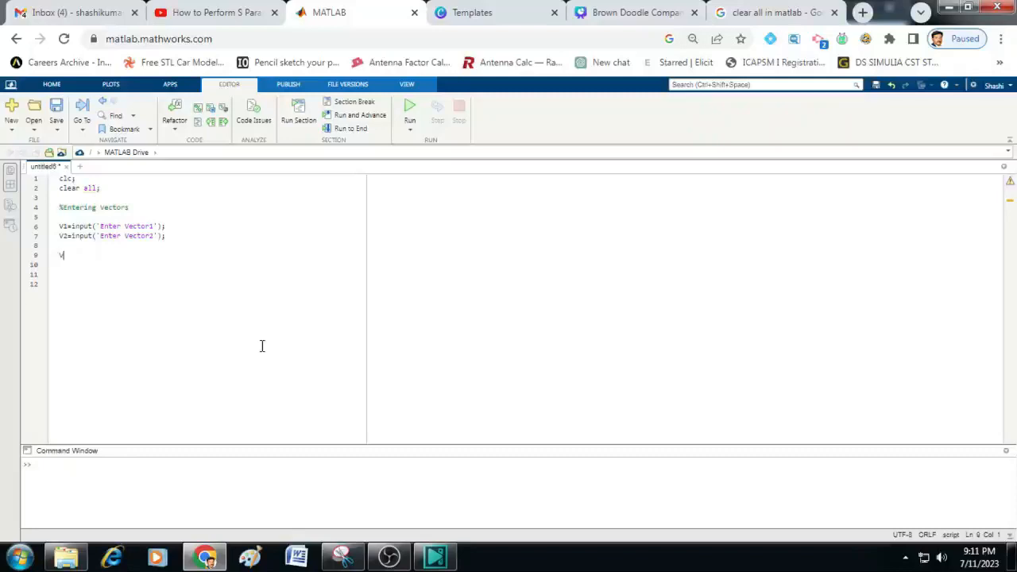
text(T)
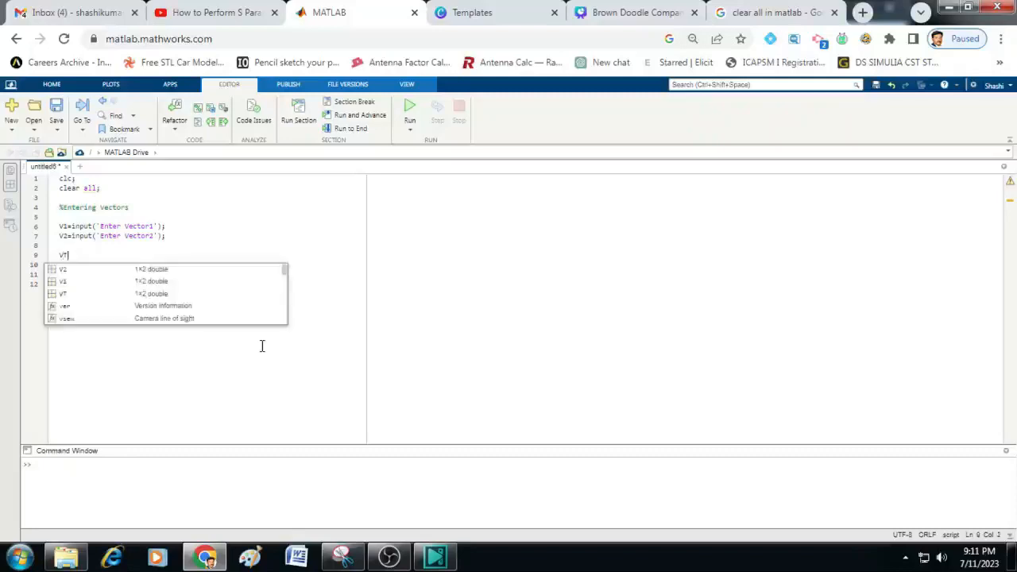
text(=v1)
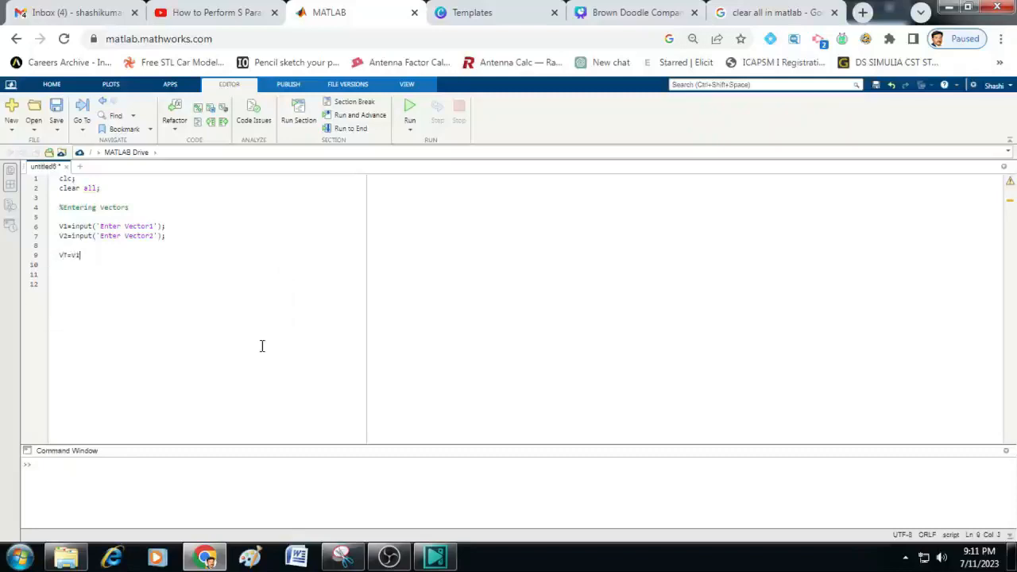
text(+v2)
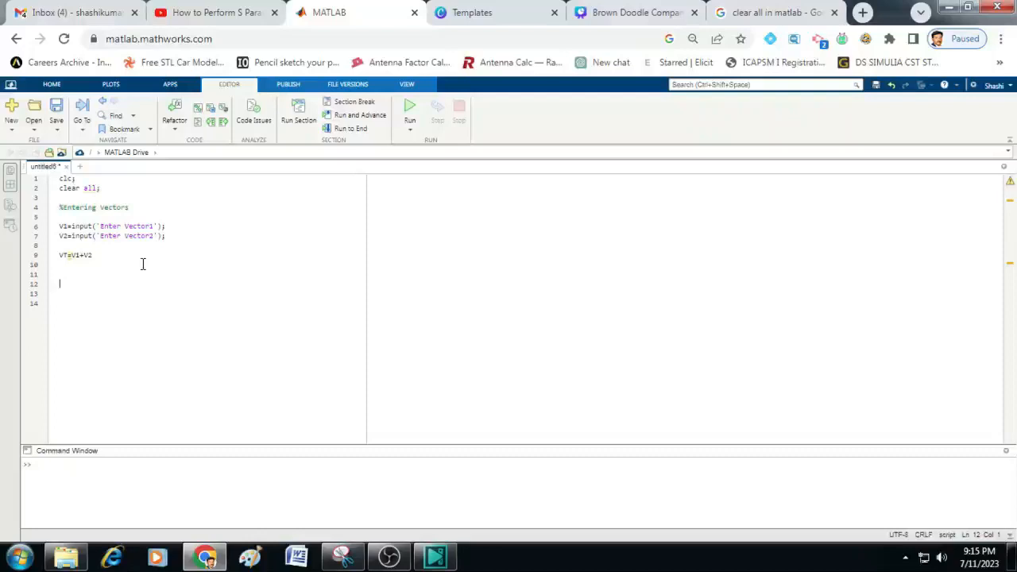
text(figure;)
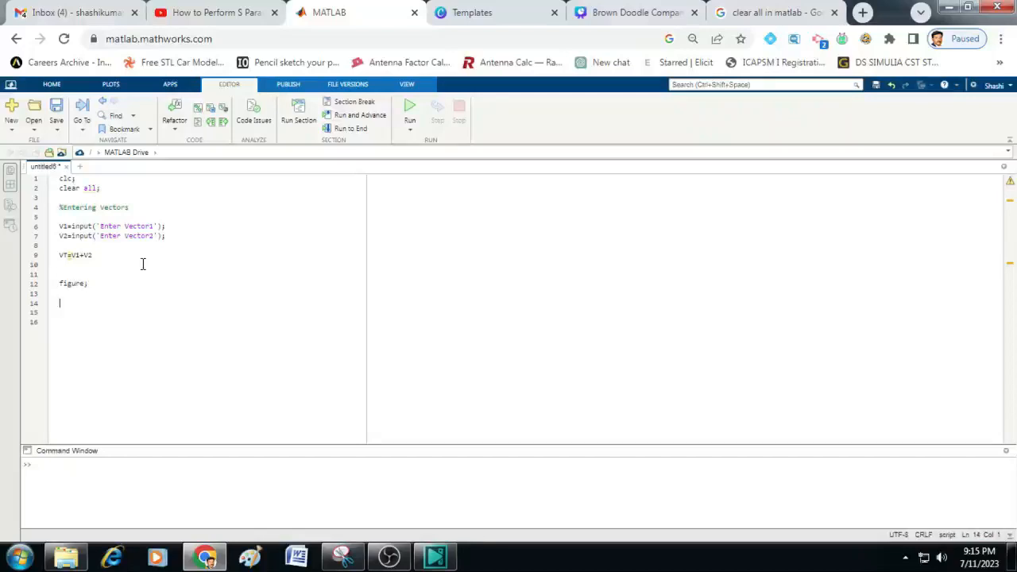
- Draw V1 from the origin with quiver(0,0, V1(1), V1(2),0);
text(qui)
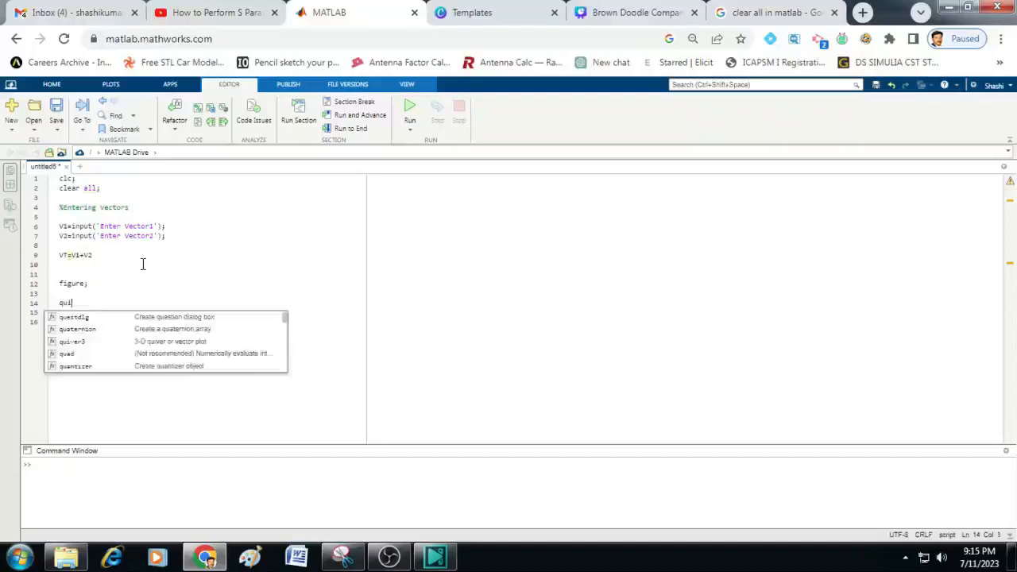
text(ver)
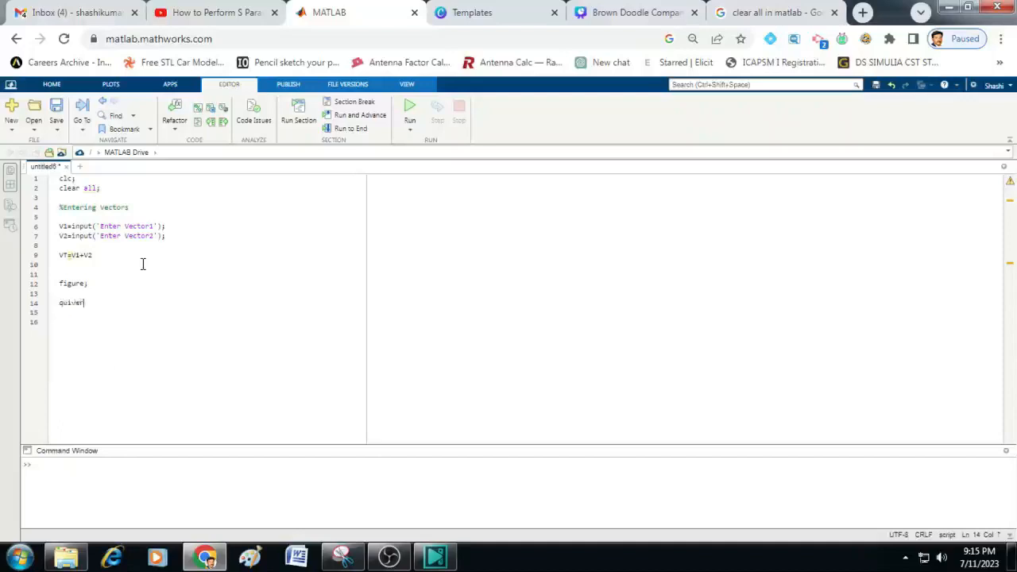
text((VT))
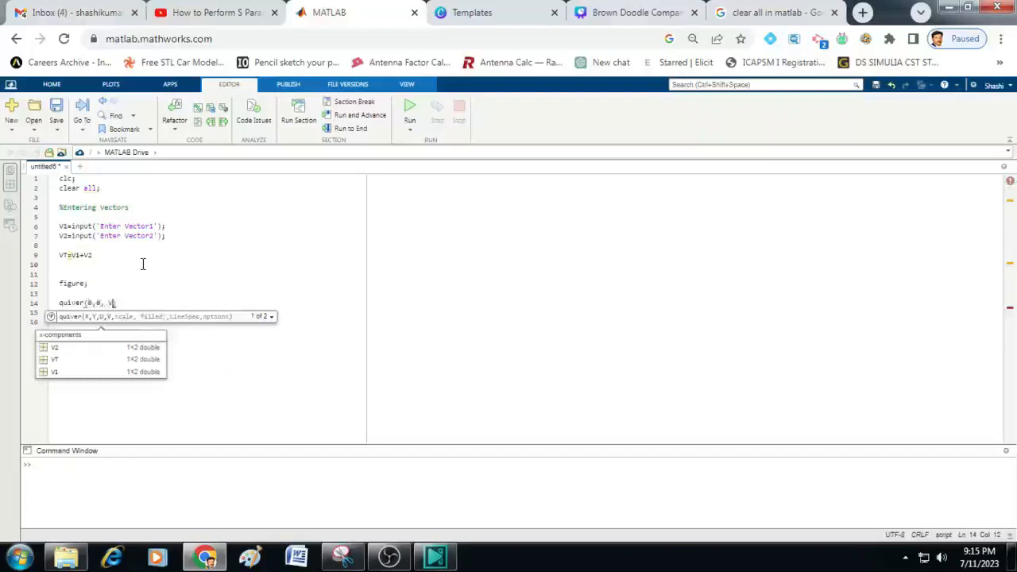
text(V1(1)
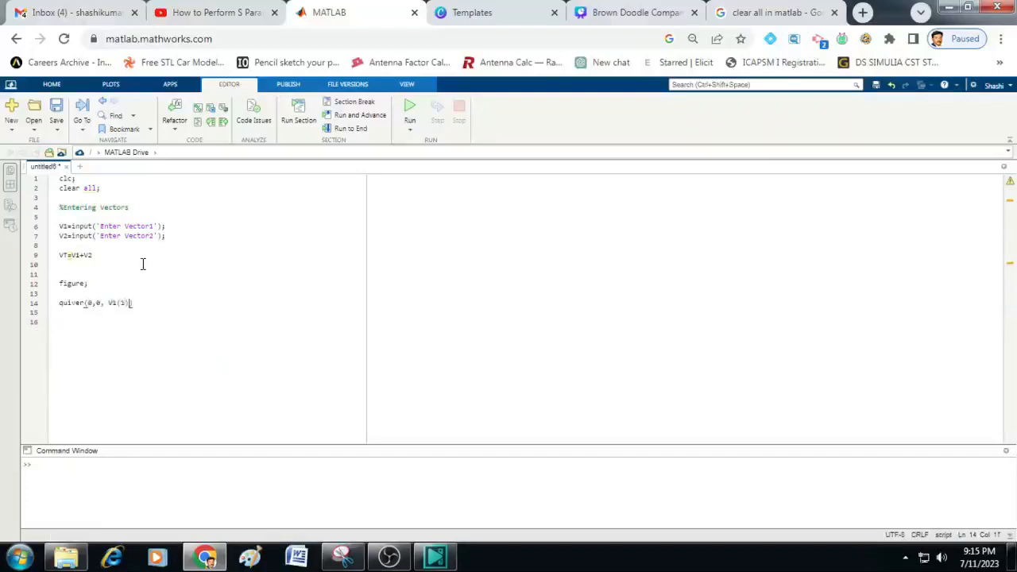
text(, V1()
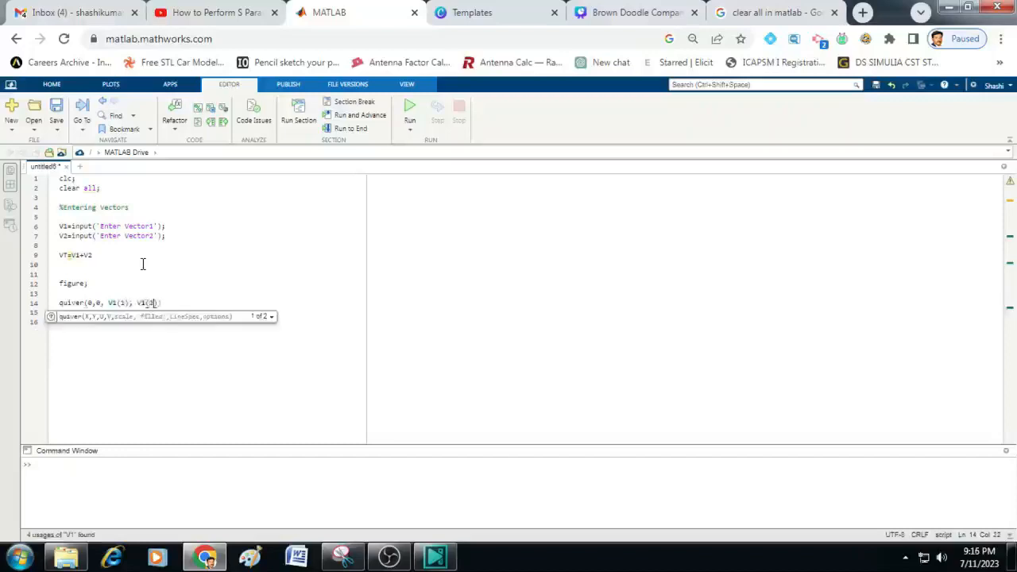
text(2));)
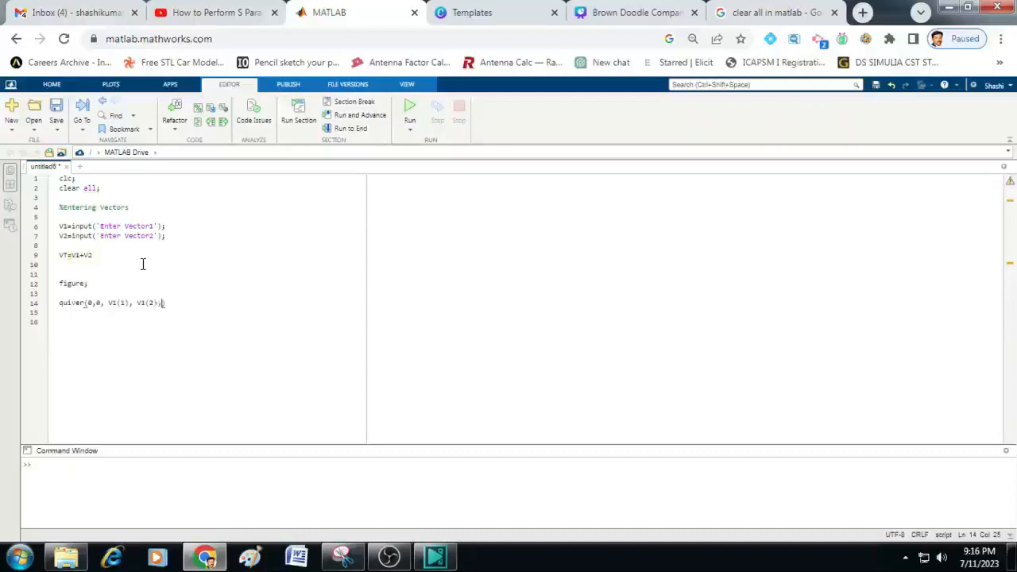
text(,0)
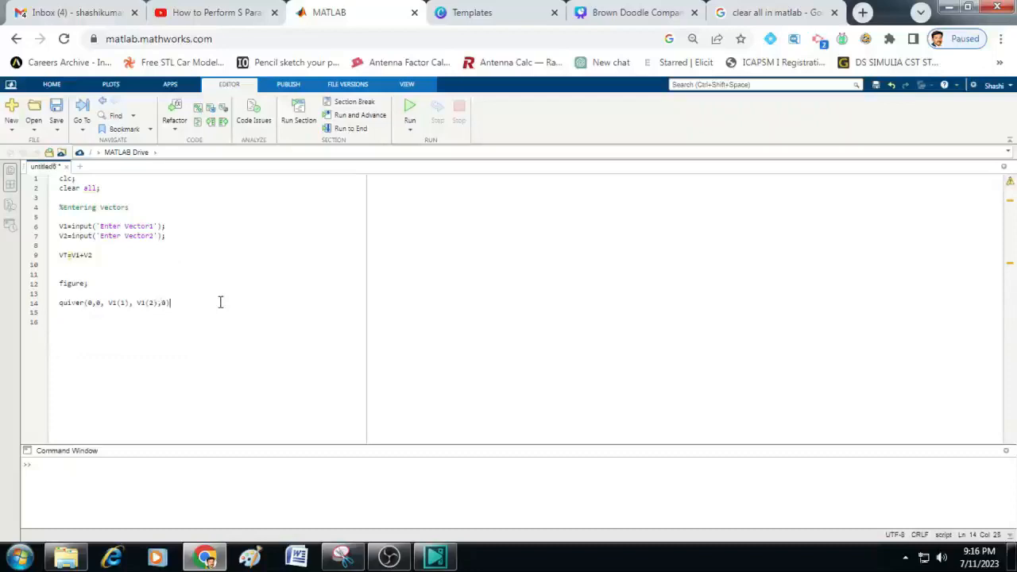
text(;)
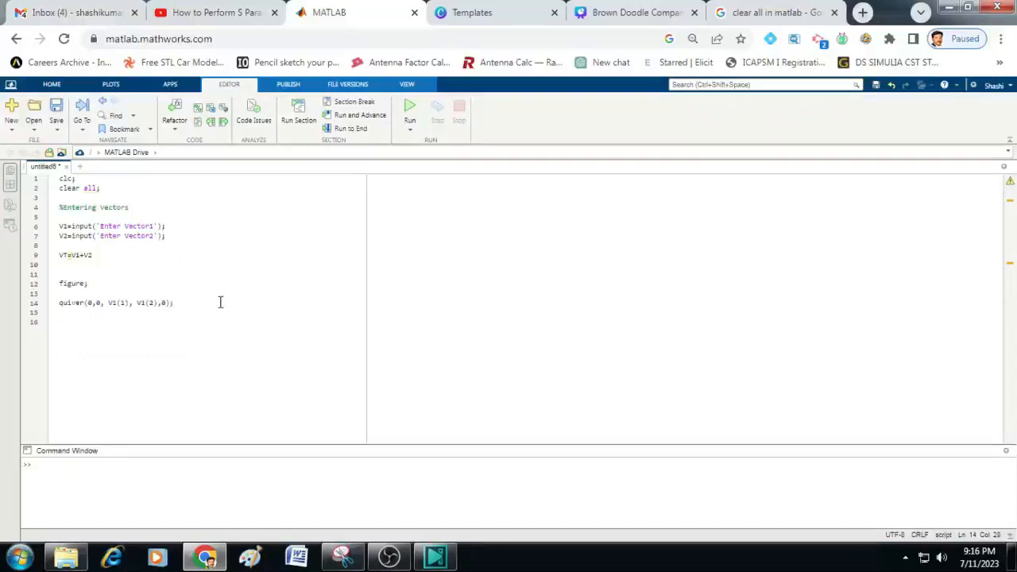
key(Enter)
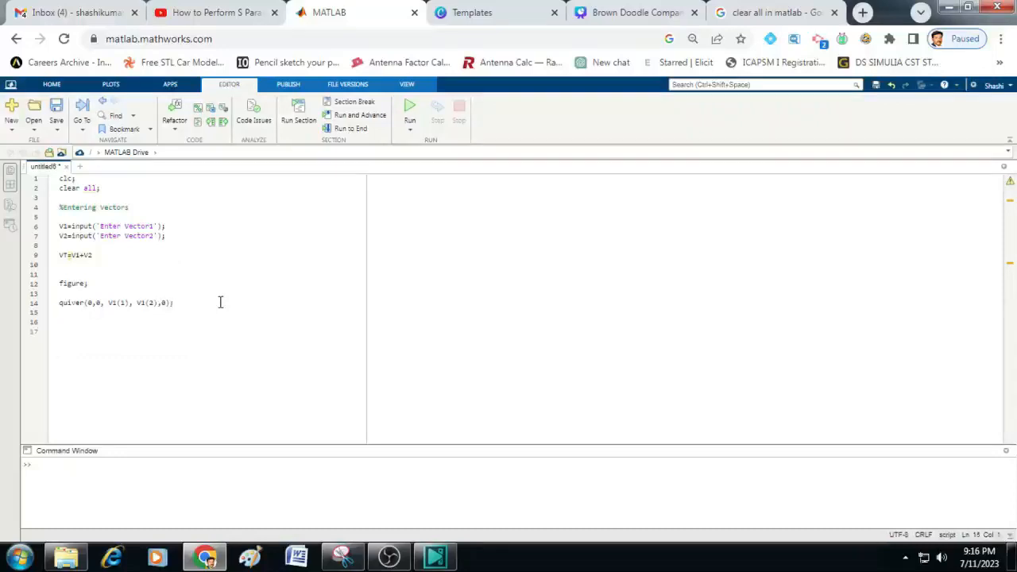
- Add hold on; and quiver arrows for V2 and VT, each followed by hold on;
text(hold on;)
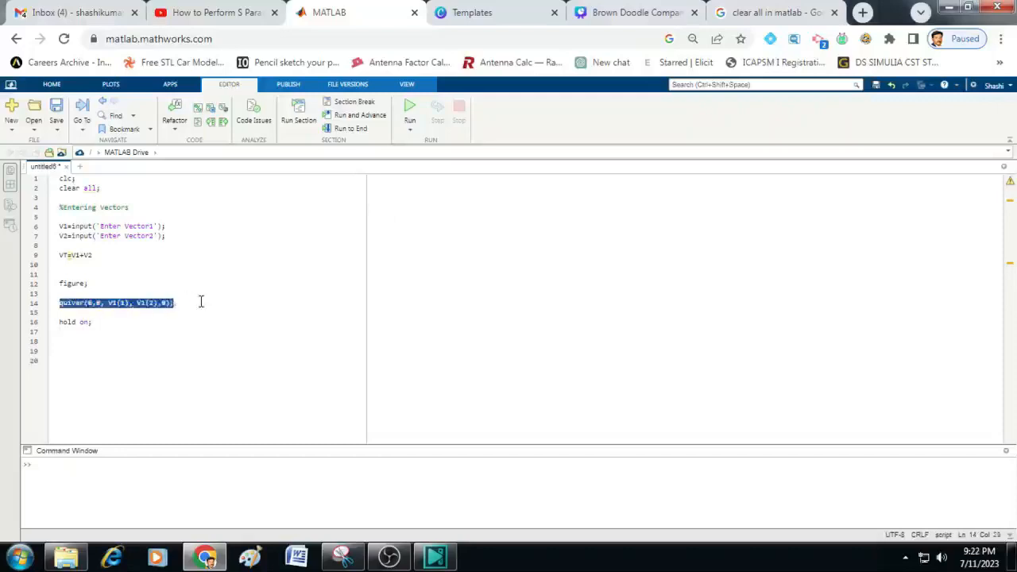
text(quiver(0,0, V1(1), V1(2),0);)
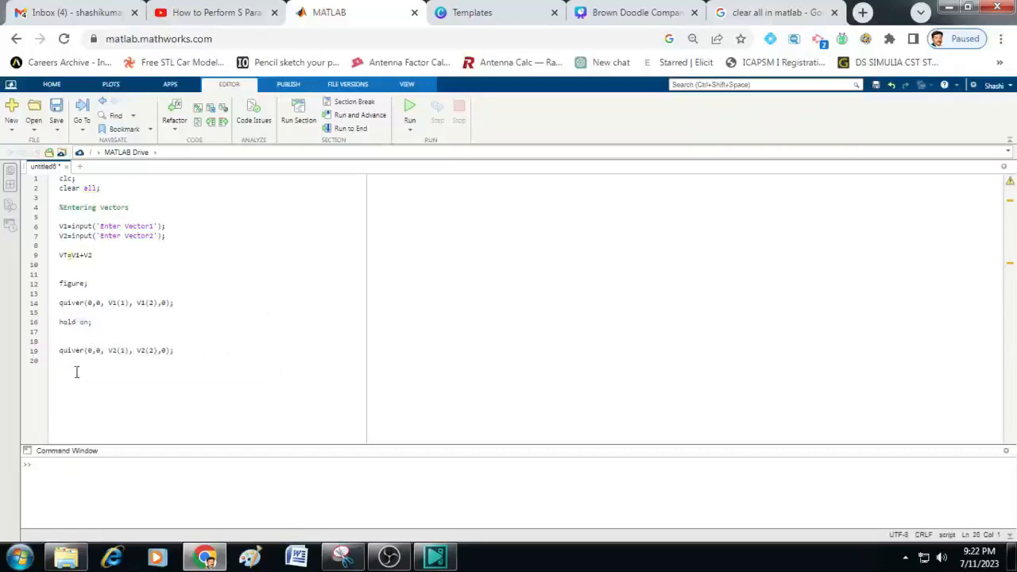
text(hold on;)
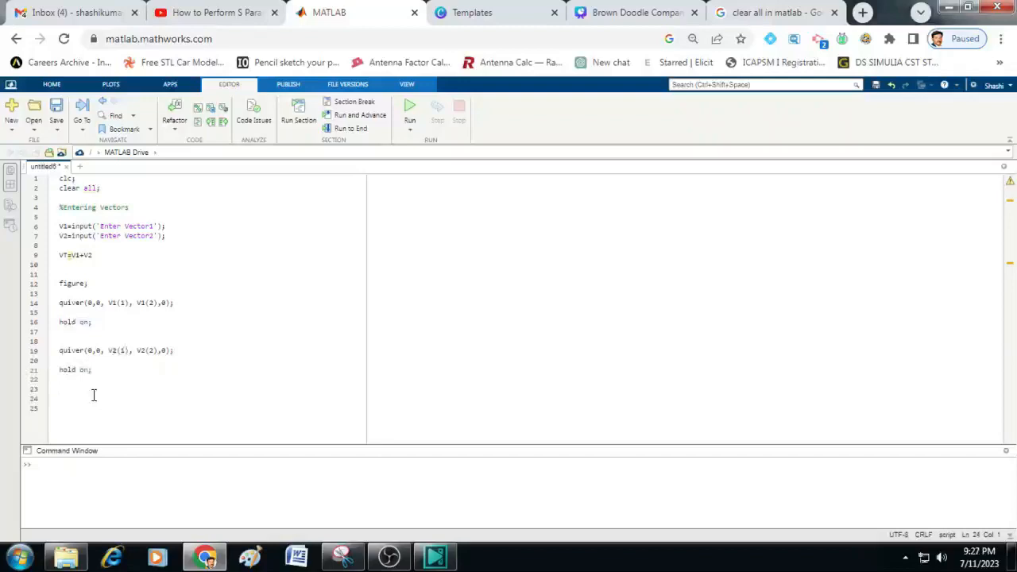
drag(59, 340, 92, 369)
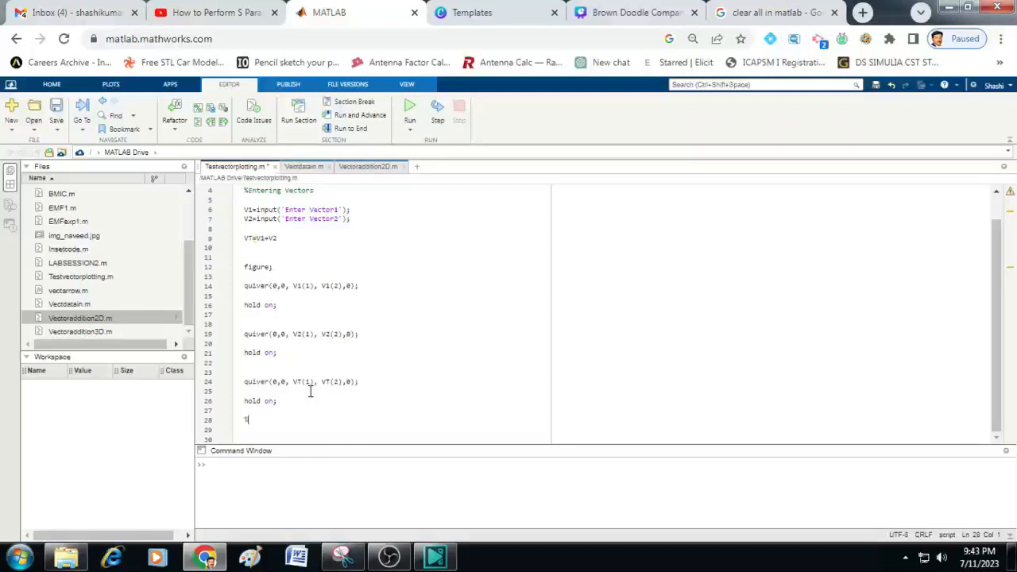
text(%%)
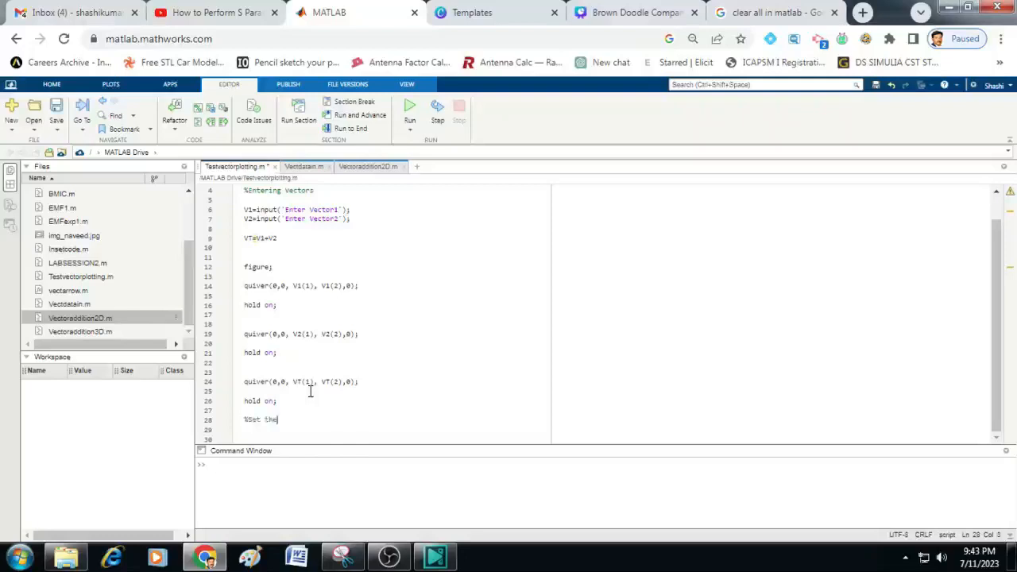
- Add a 'Set the axis limits' comment with xlim([-10,10]) and ylim([-10,10])
text(axis limit)
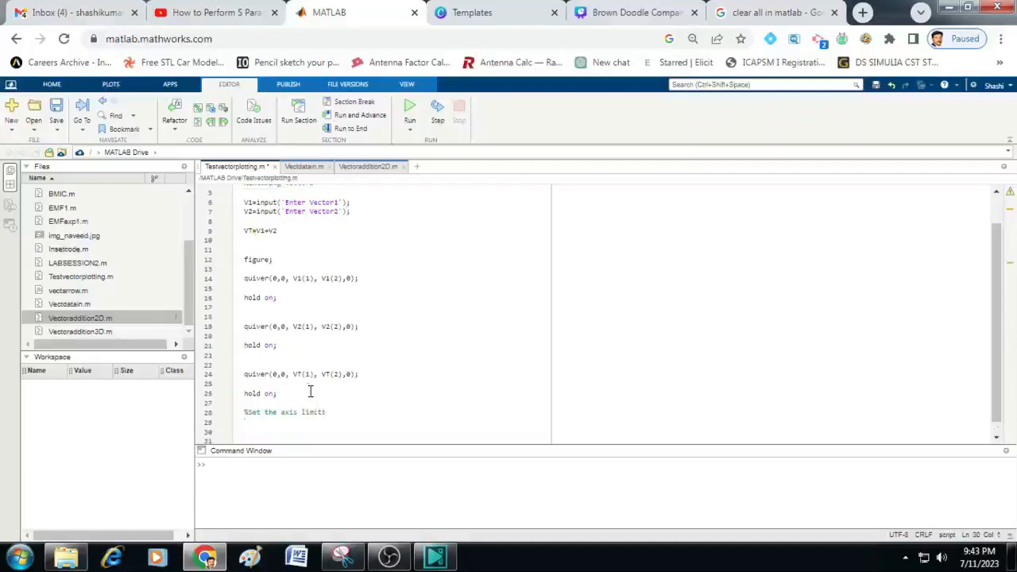
text(xlis)
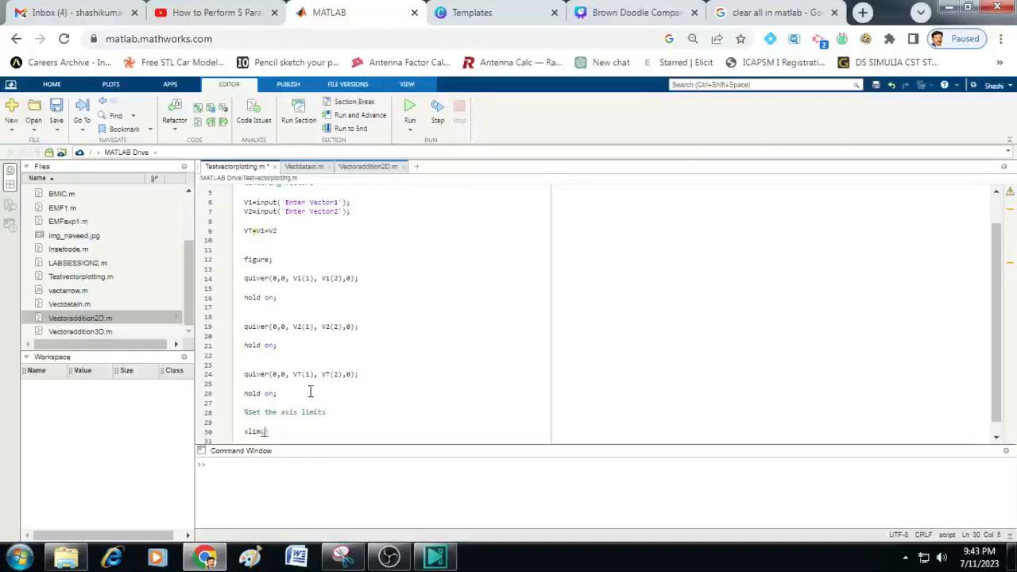
text(([-10,10]);)
click(393, 440)
text(ylim)
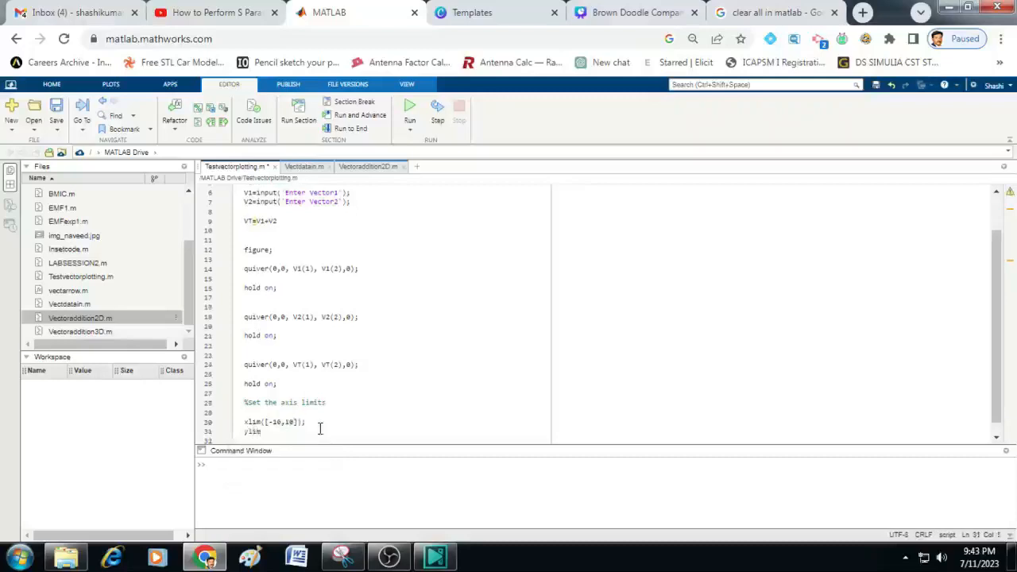
text(([)
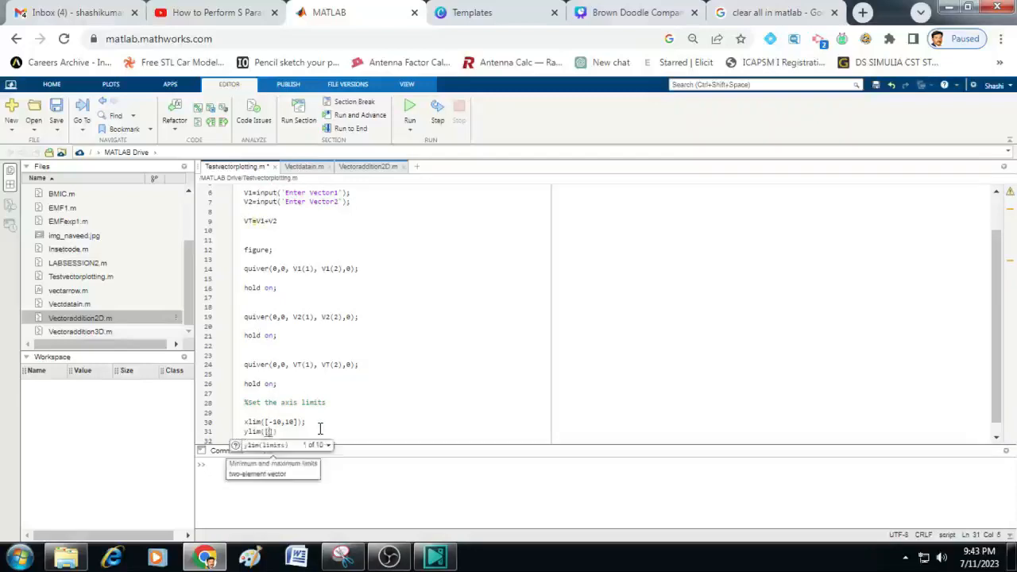
text(-10,10)
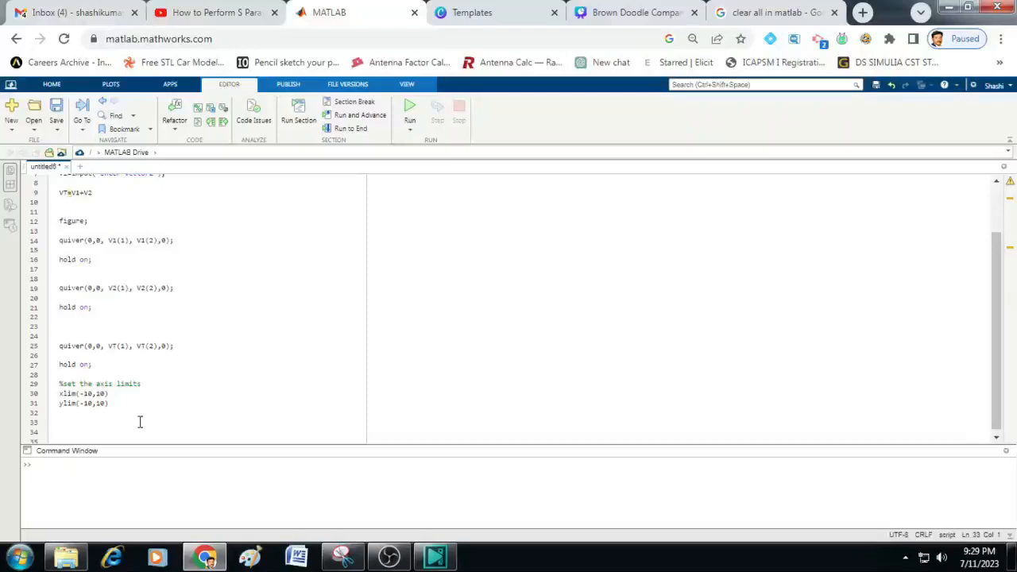
- Add the comment %add label and Title
text(%)
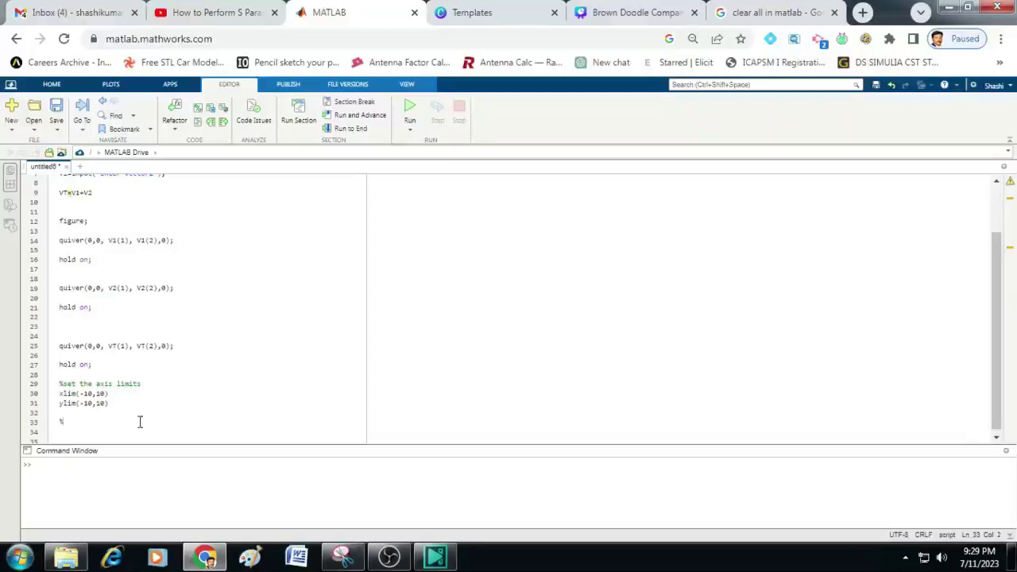
text(add)
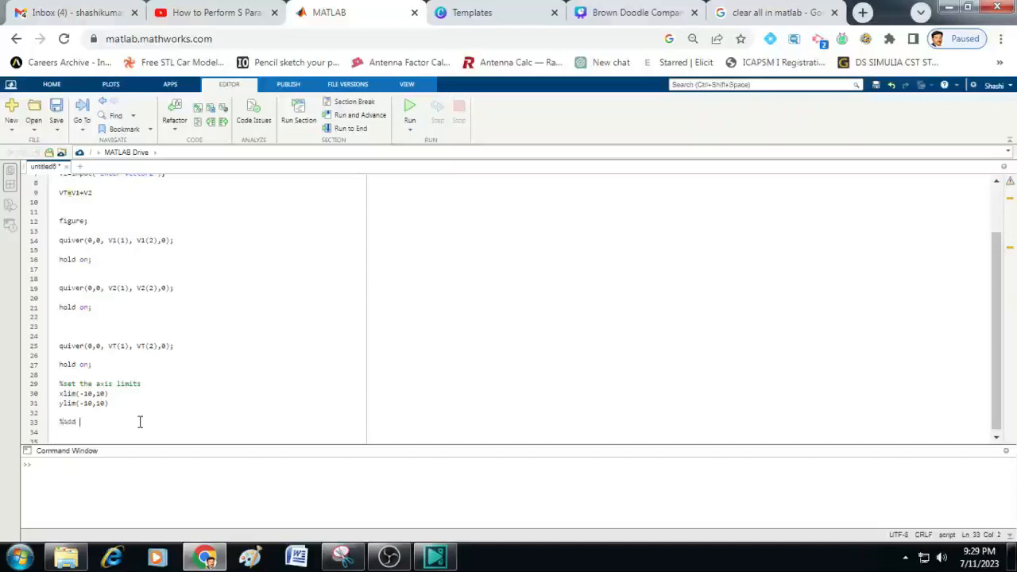
text(label)
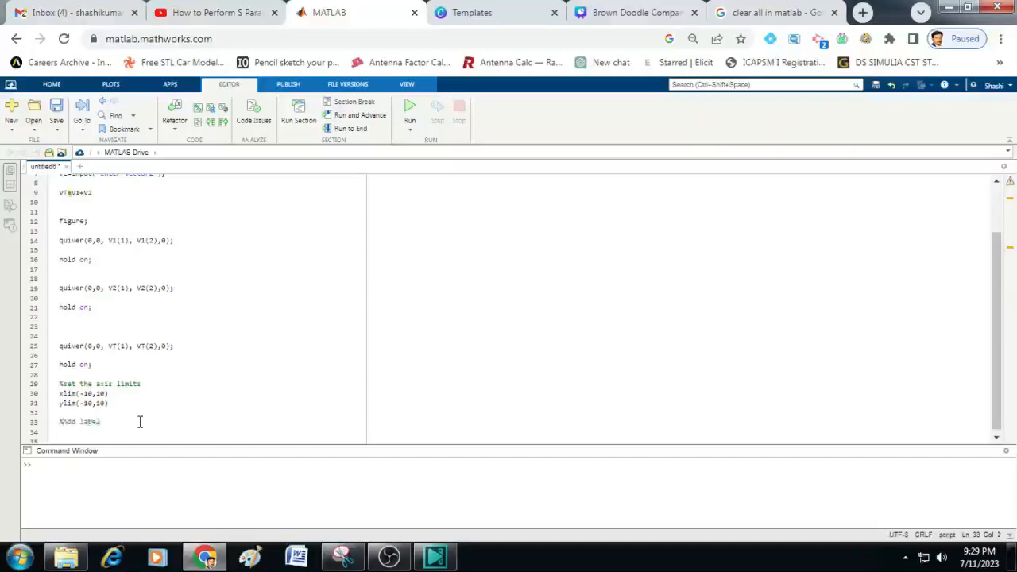
text(and)
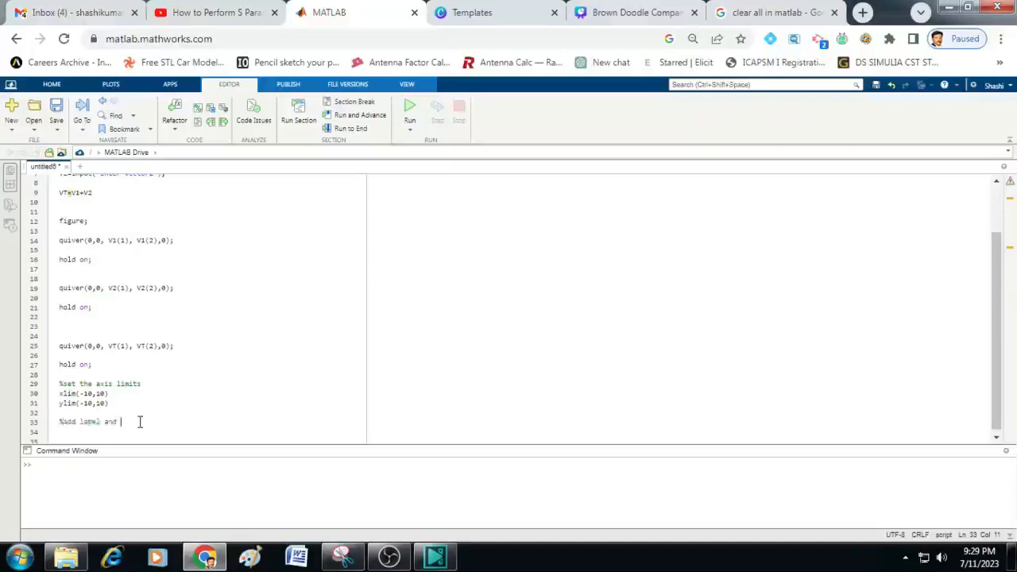
text(Title)
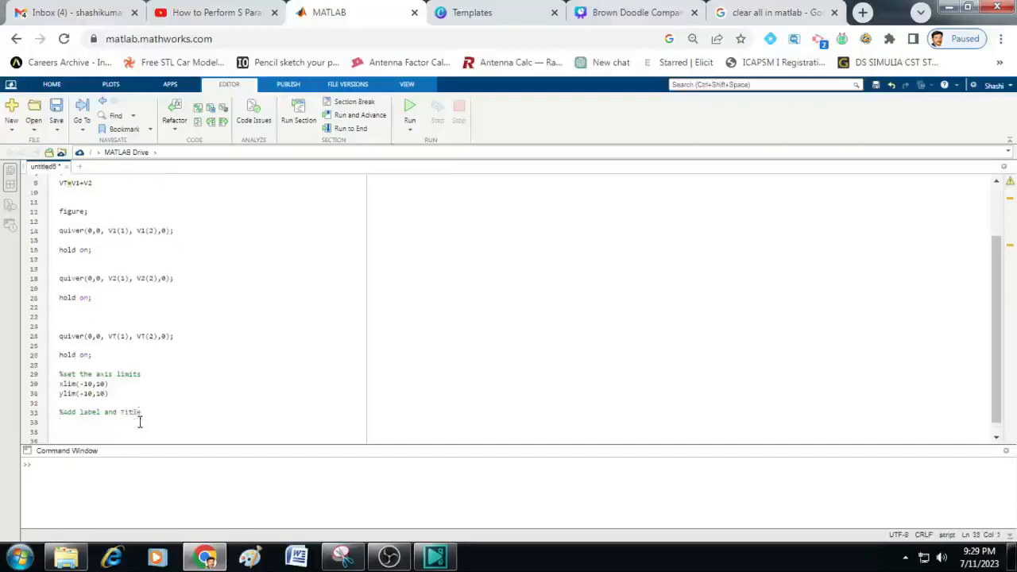
- Label the axes with xlabel('X-axis'); and ylabel('Y-axis');
text(xlabel)
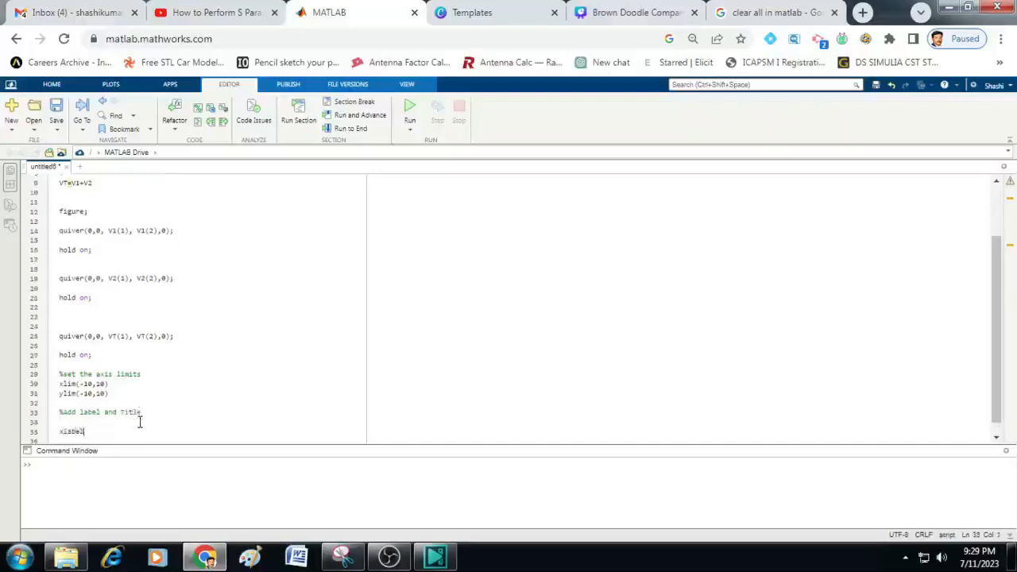
text(())
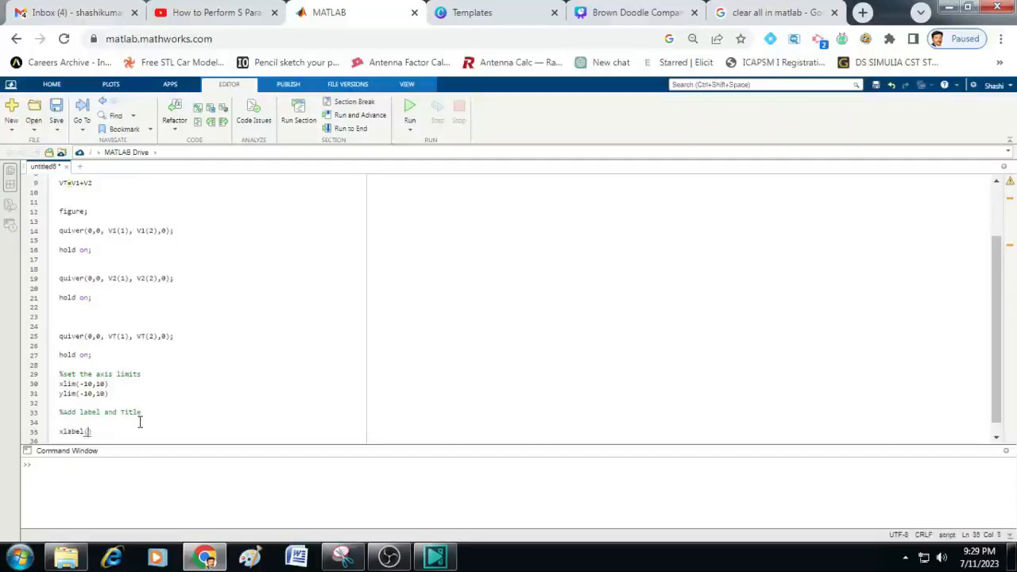
text('X-a)
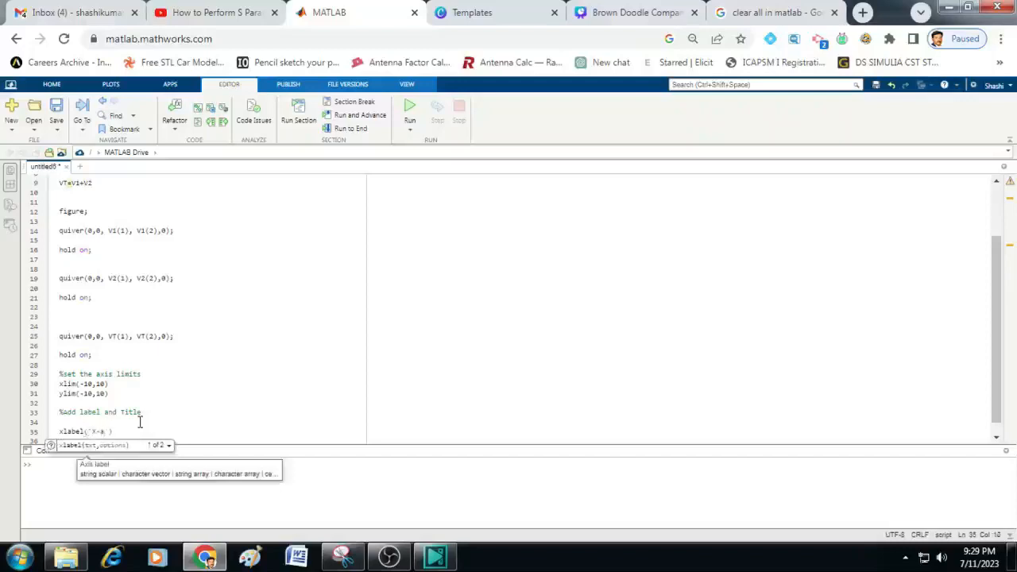
text(xis)
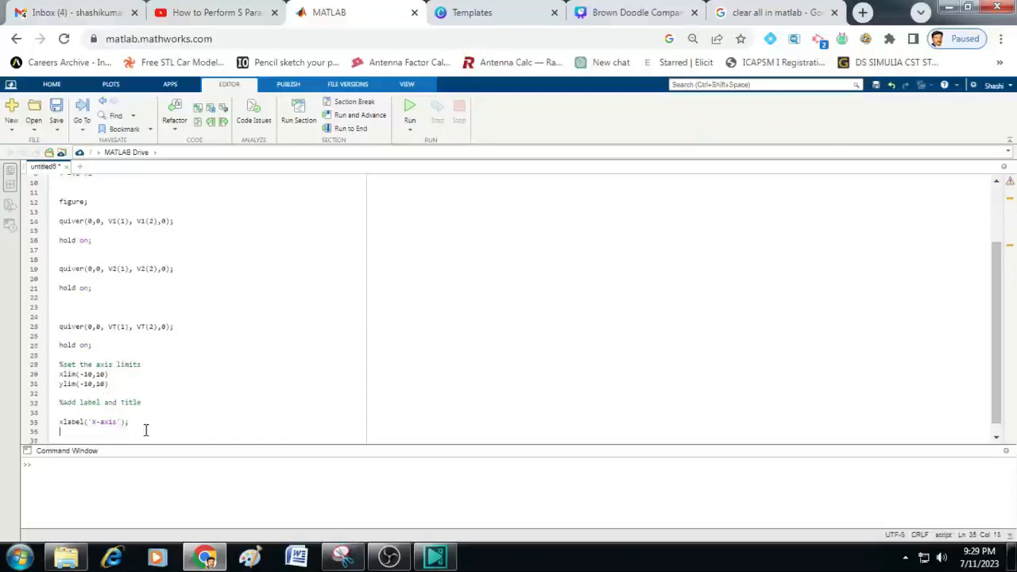
text(ylabel)
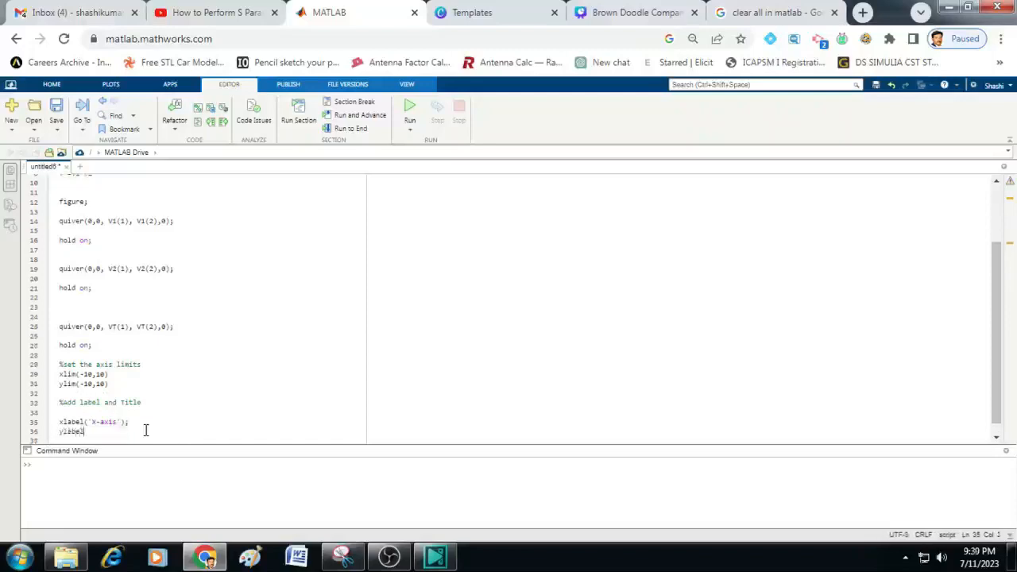
text(()
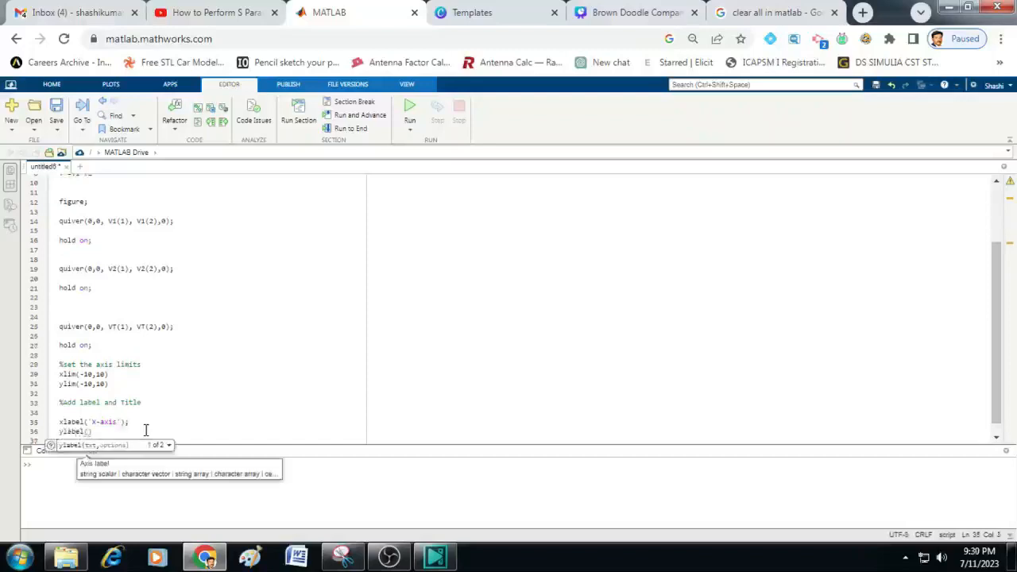
text(Y-)
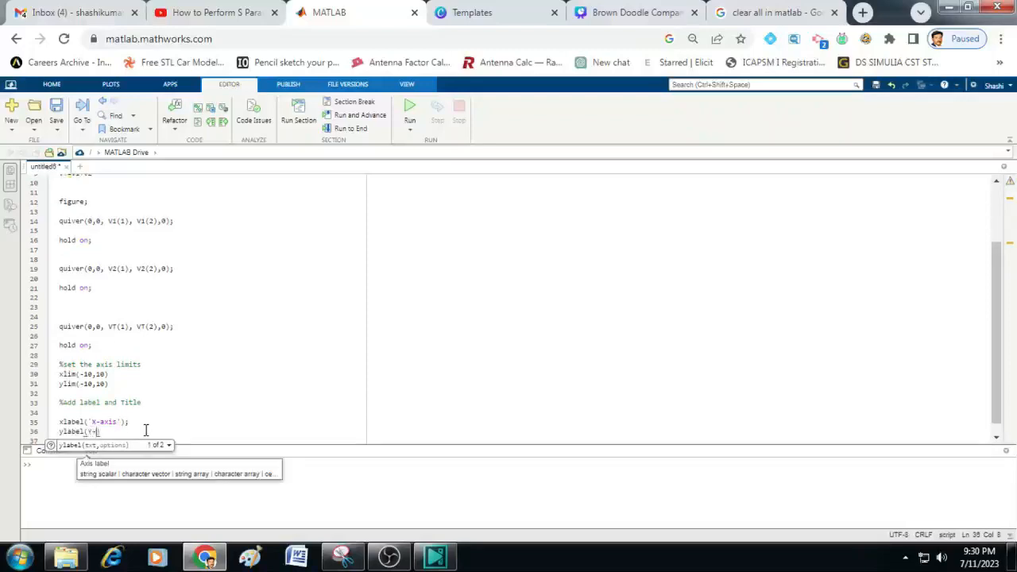
text(axis');)
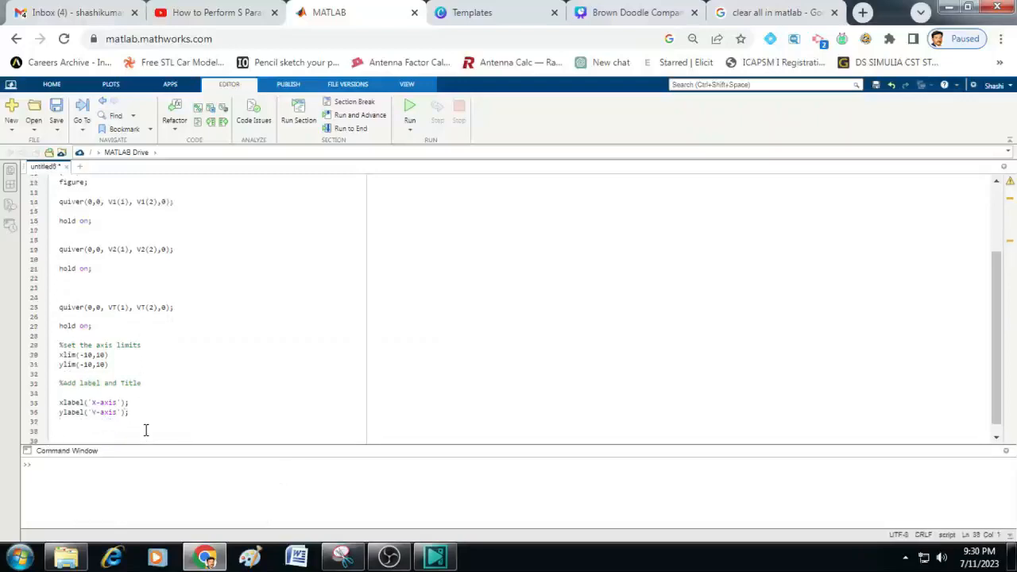
- Add title('Addition of vectors') as the script's final plotting line
text(title('')
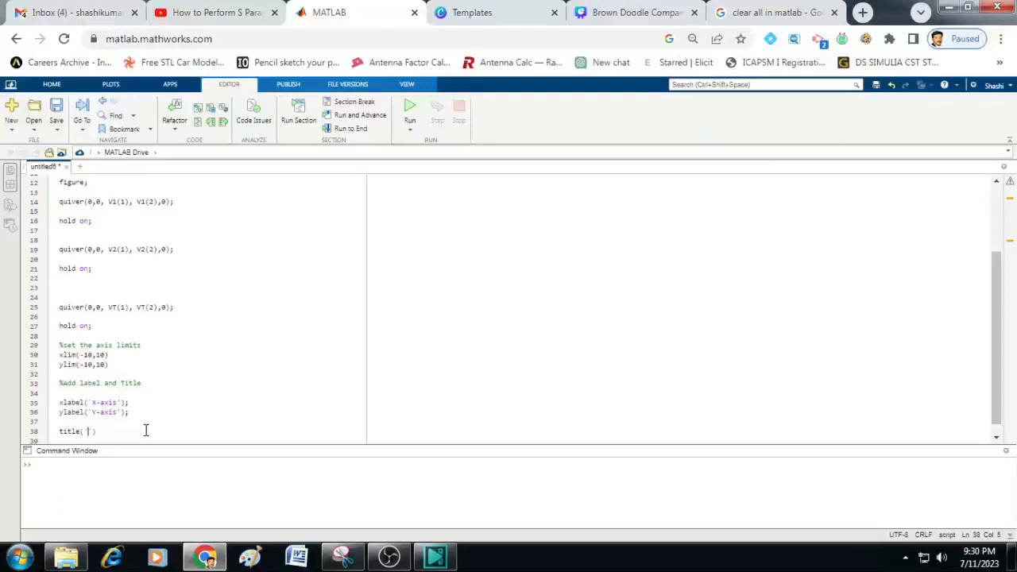
text(Addi)
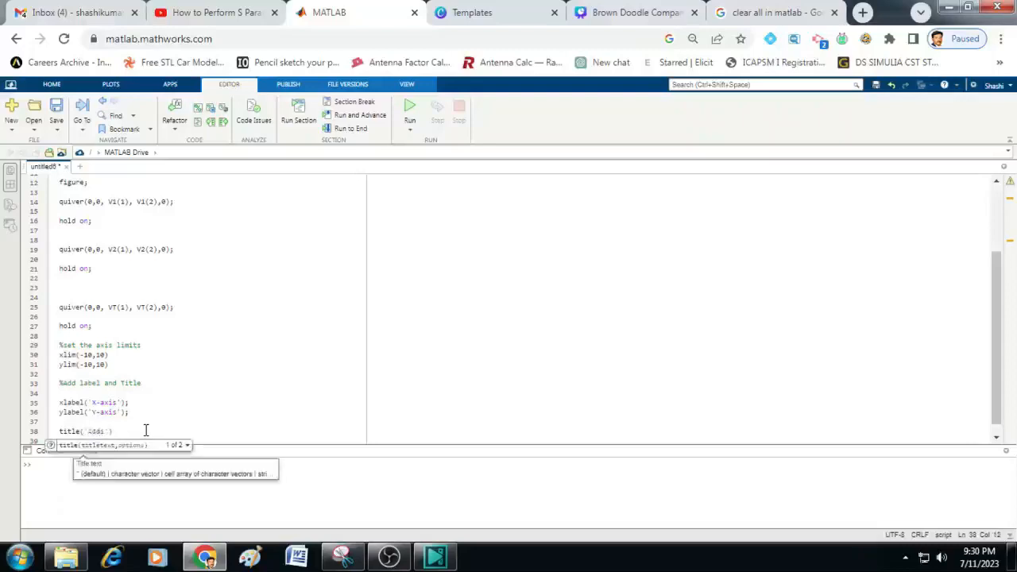
text(ddition of V)
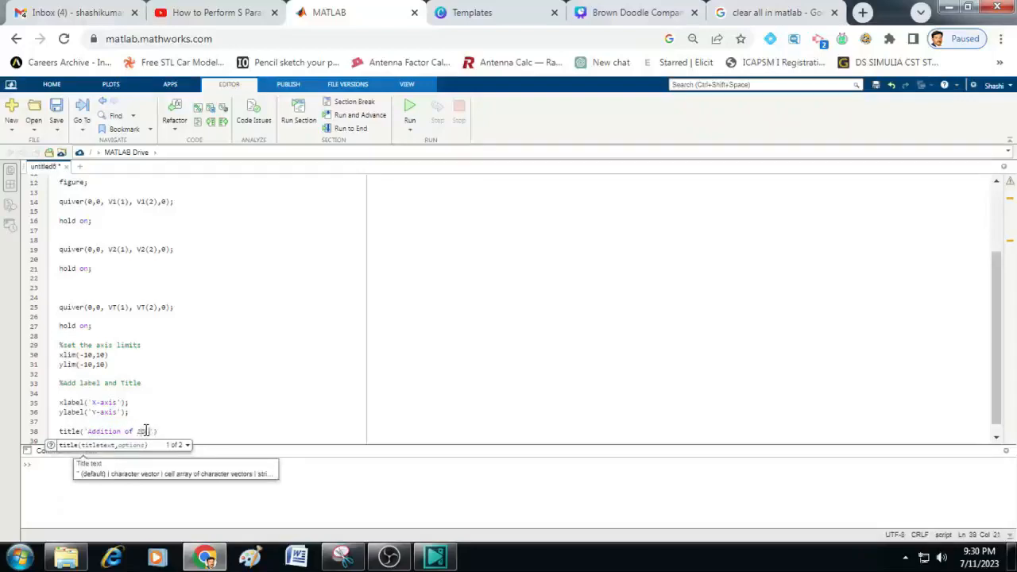
text(vectors)
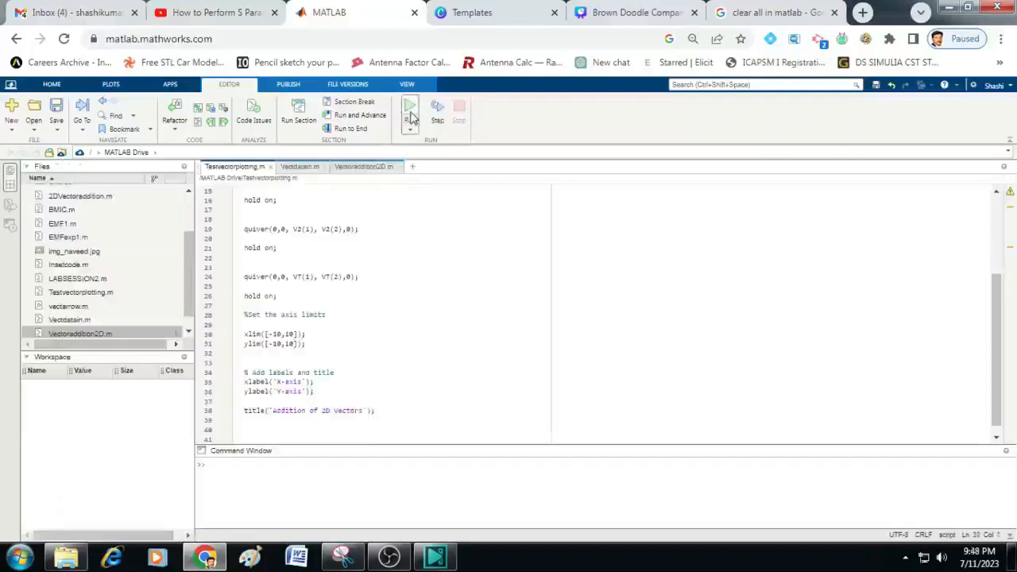
mouse_move(411, 107)
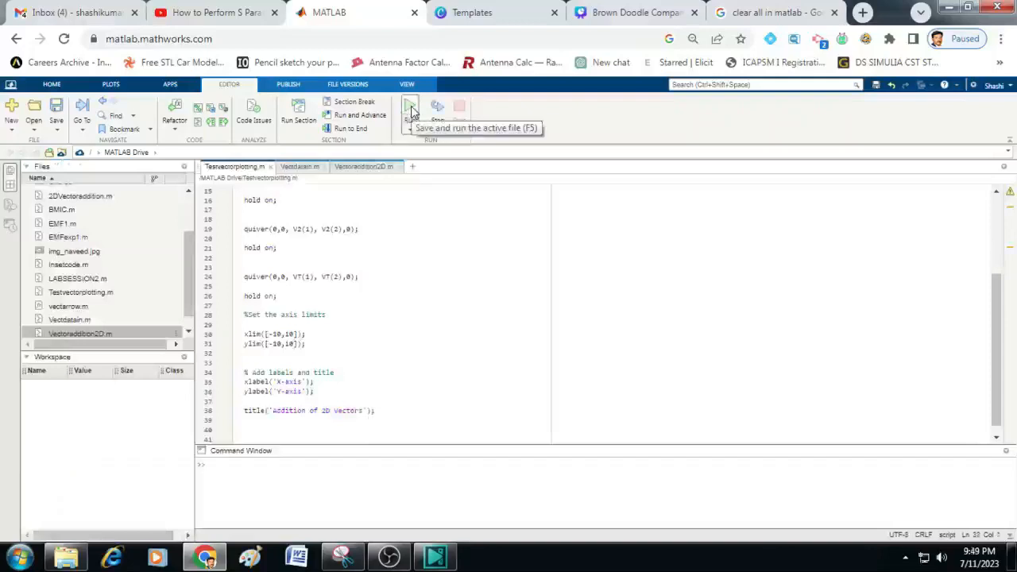
- Run the script, entering [-3,5] as Vector1 and [3,7] as Vector2
click(411, 111)
text([-3,8])
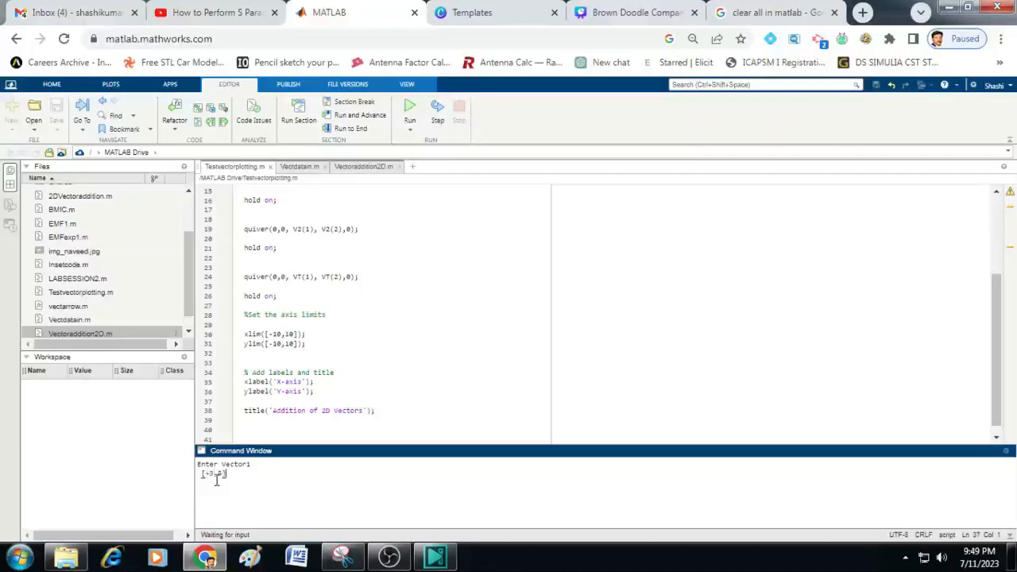
key(Enter)
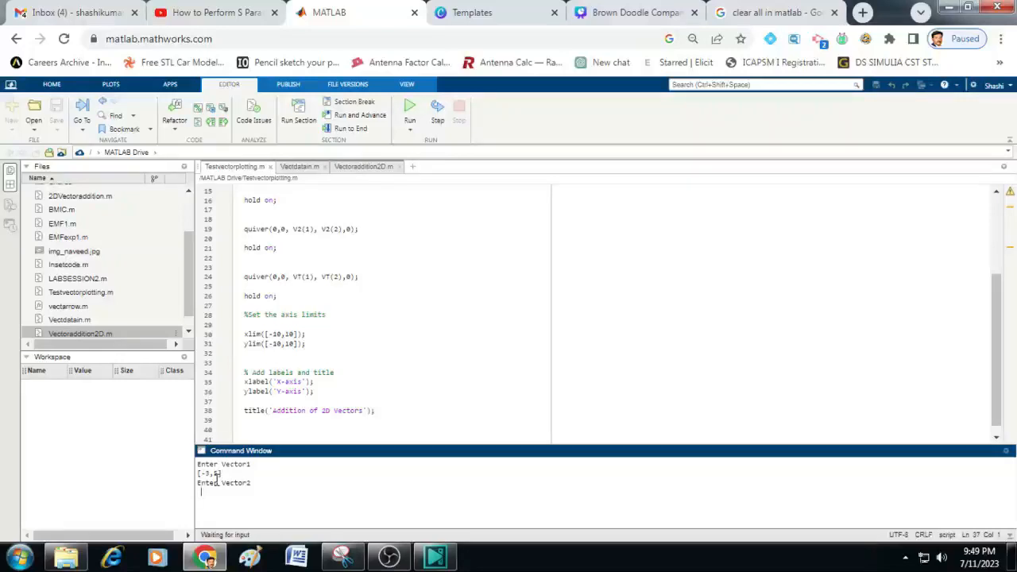
text([)
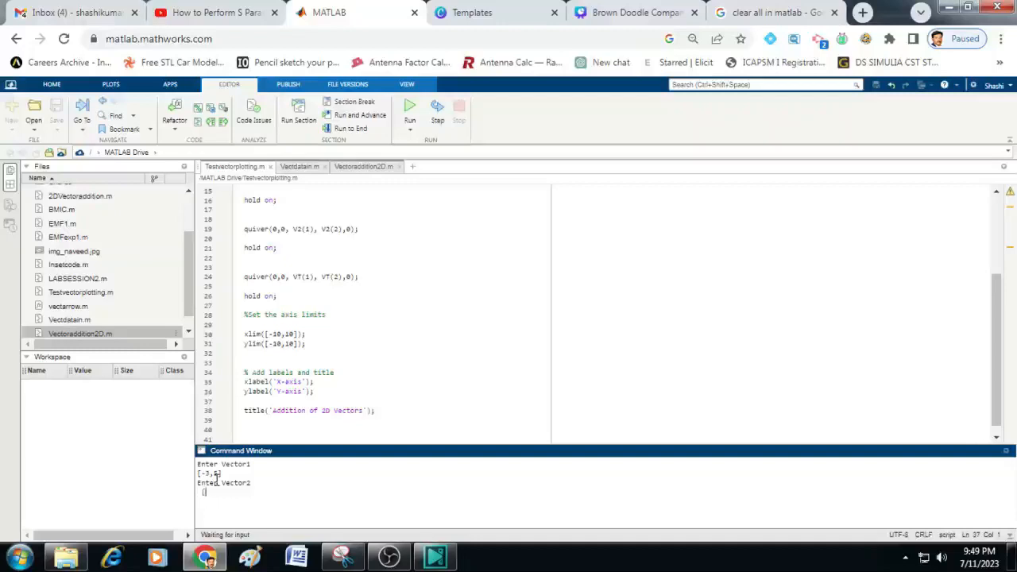
text(3,)
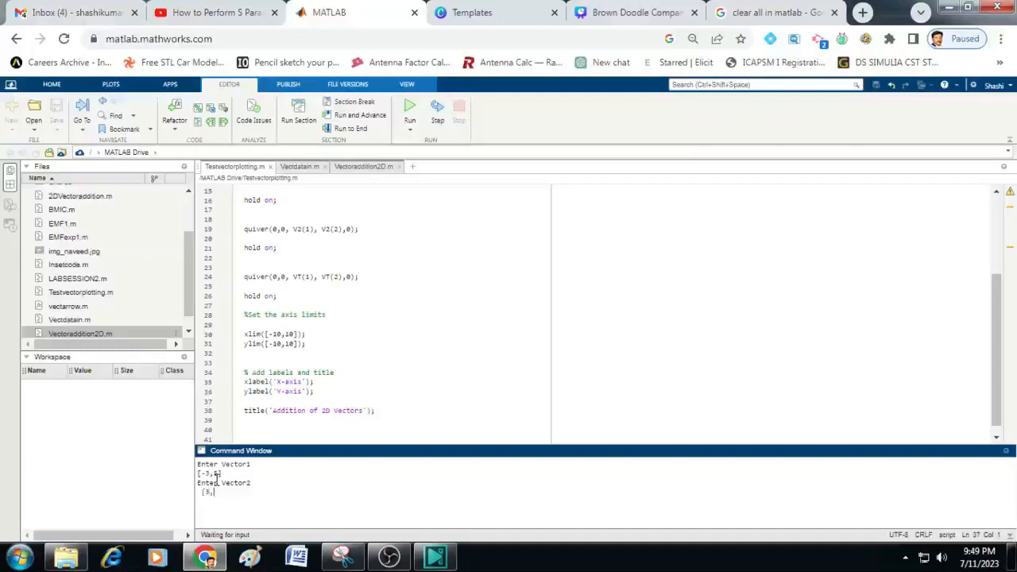
text(7])
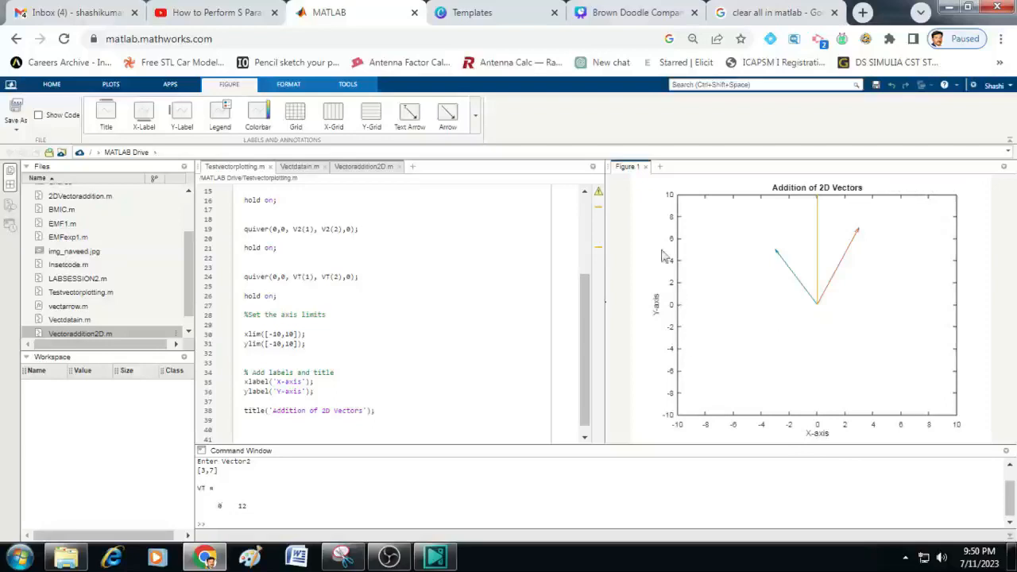
mouse_move(828, 296)
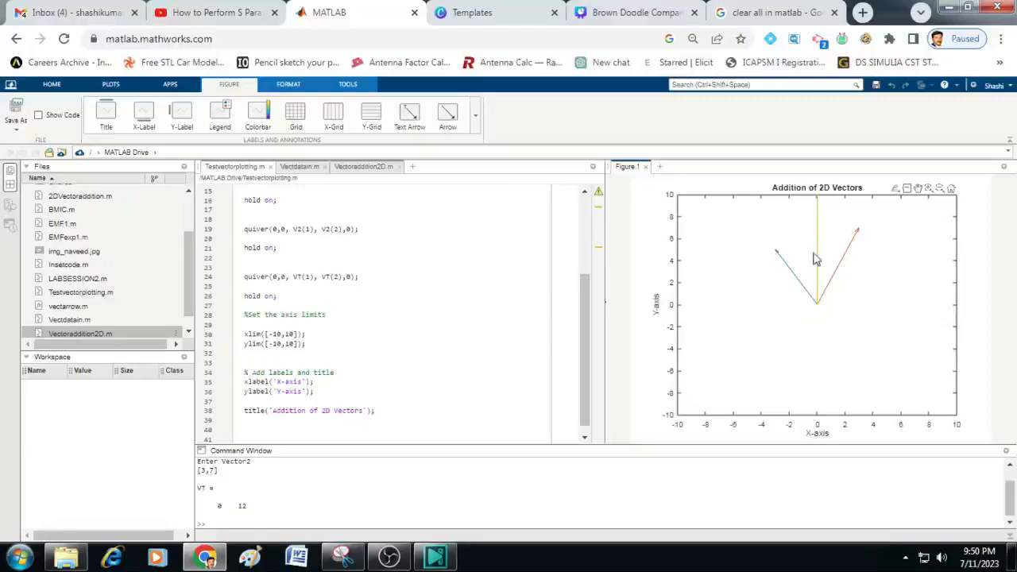
mouse_move(713, 435)
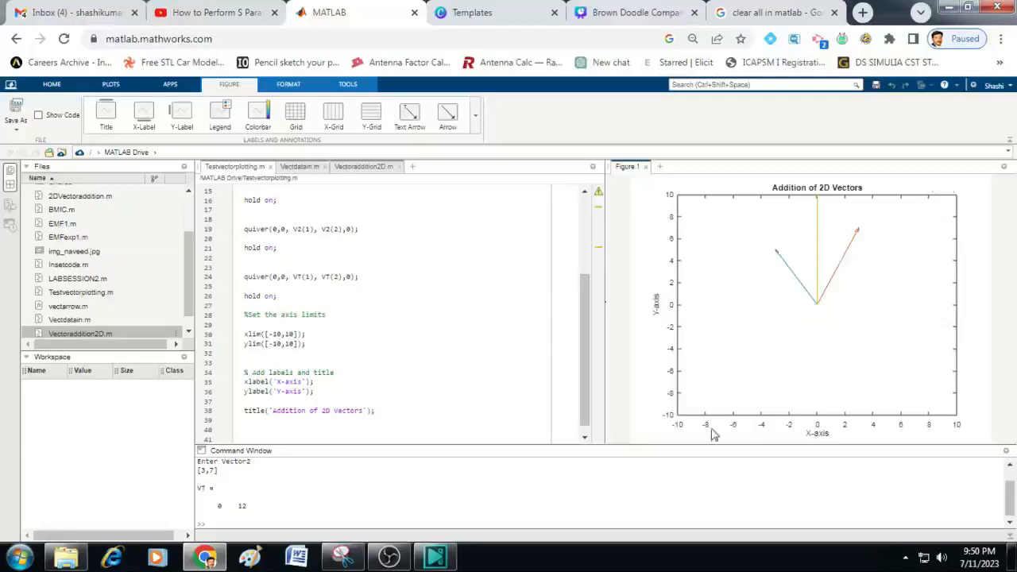
mouse_move(674, 418)
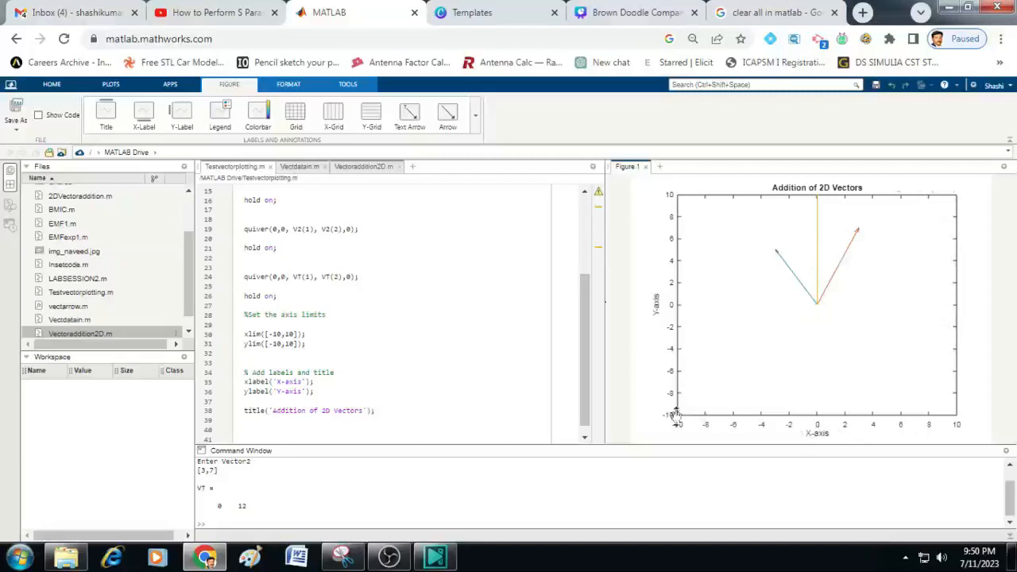
mouse_move(657, 346)
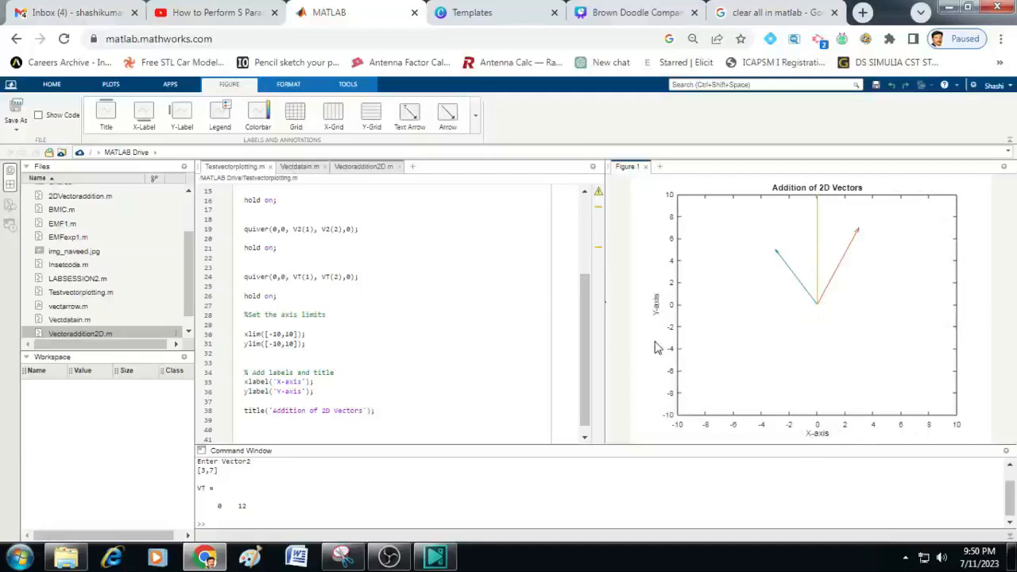
mouse_move(796, 287)
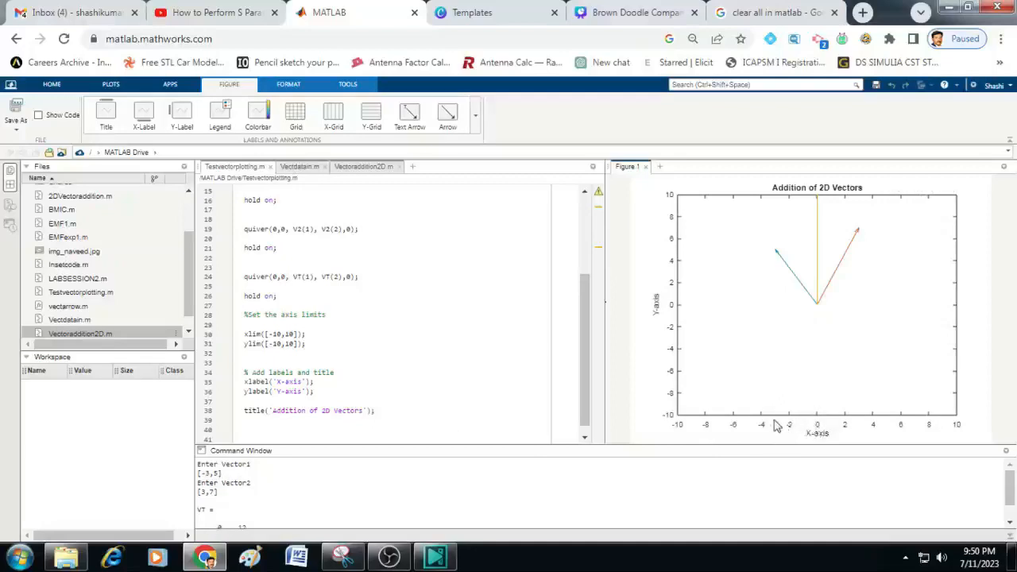
mouse_move(763, 330)
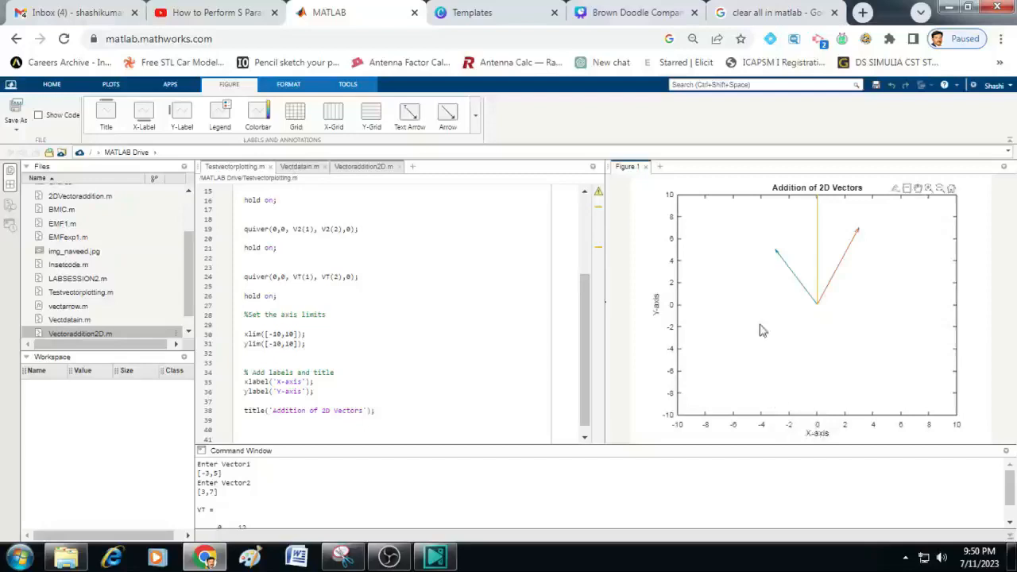
mouse_move(779, 257)
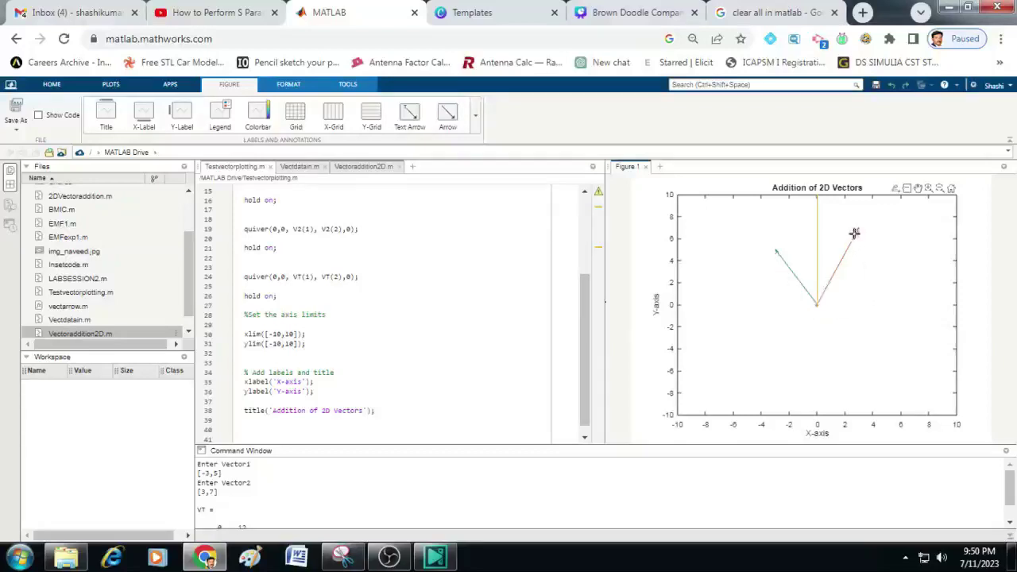
click(854, 234)
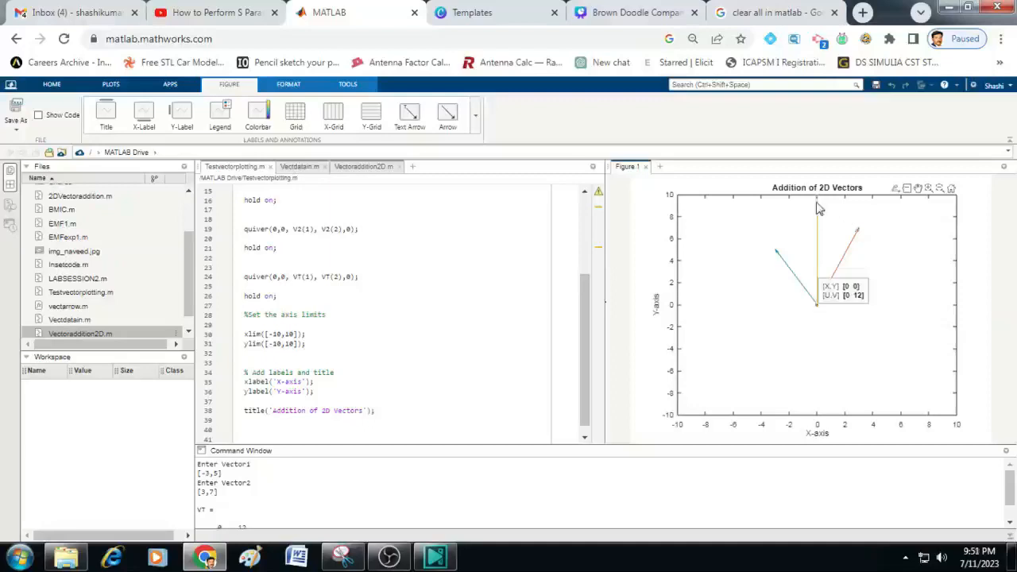
mouse_move(748, 293)
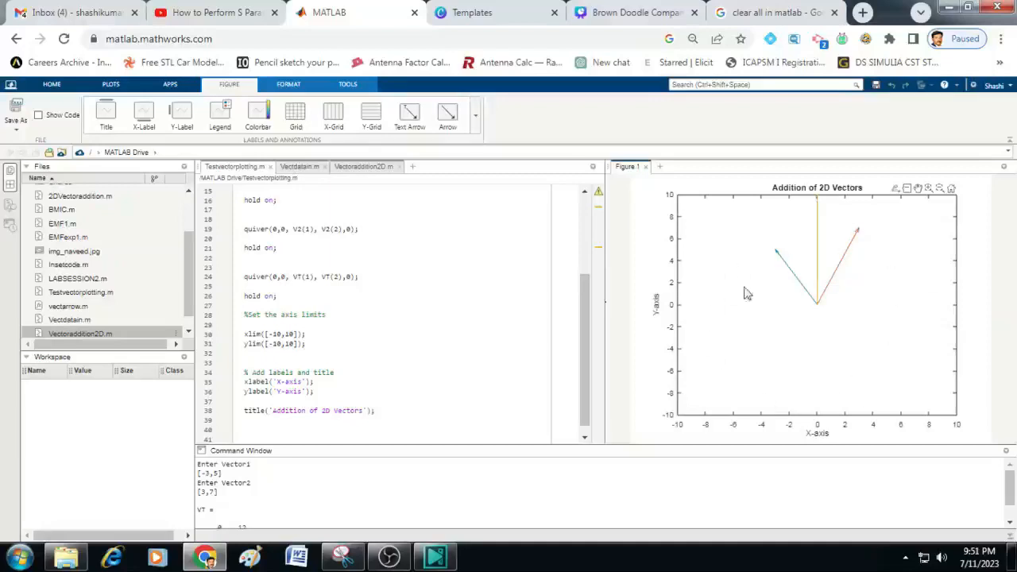
mouse_move(759, 296)
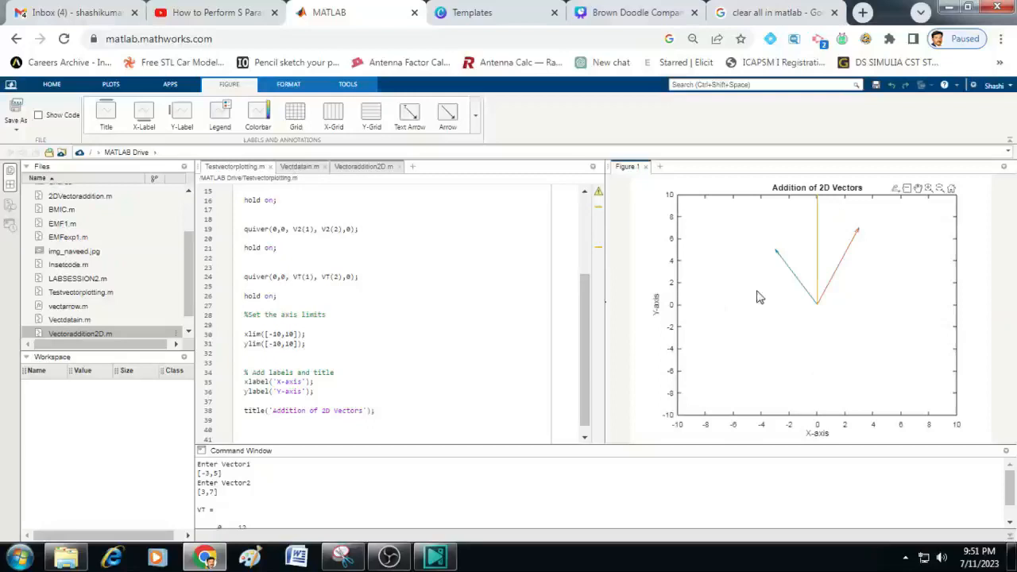
mouse_move(727, 276)
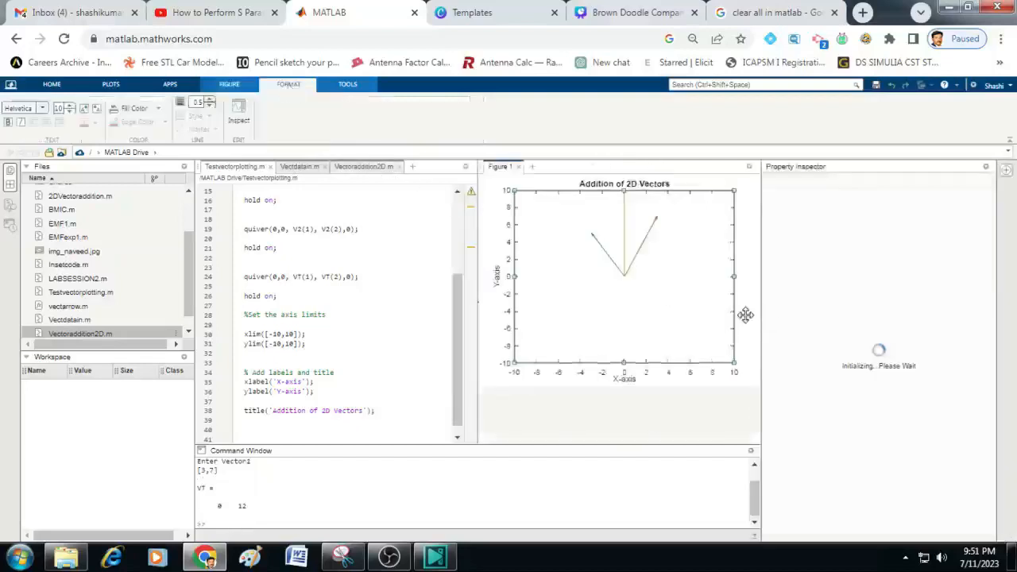
mouse_move(792, 207)
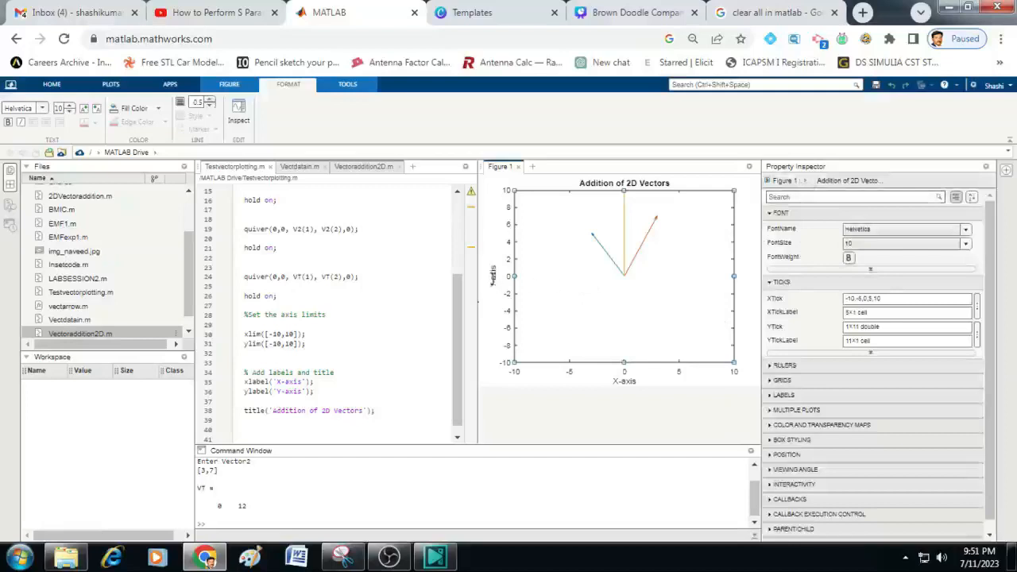
- Style the Y-axis label bold, font size 12 and blue
click(493, 274)
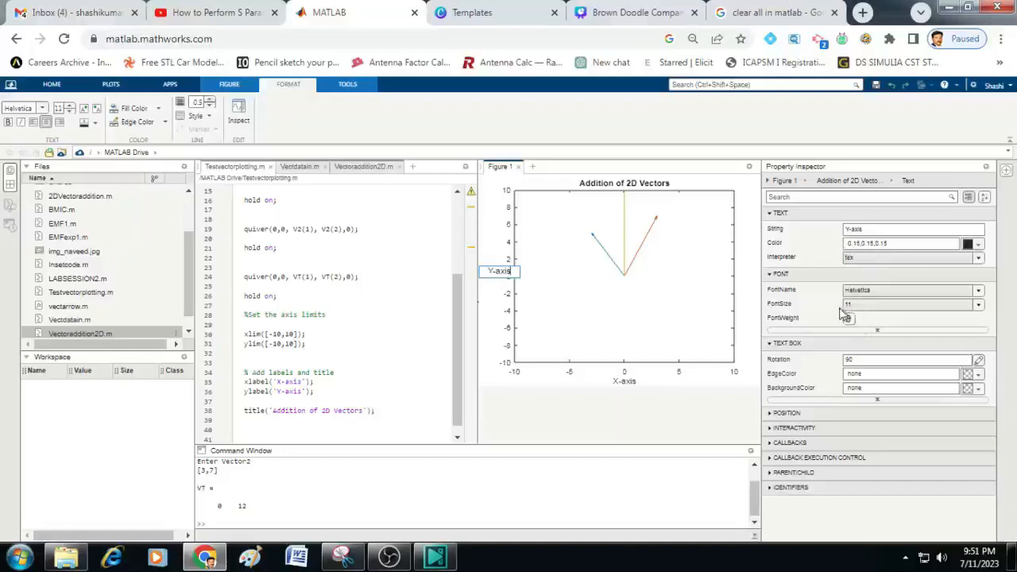
click(976, 303)
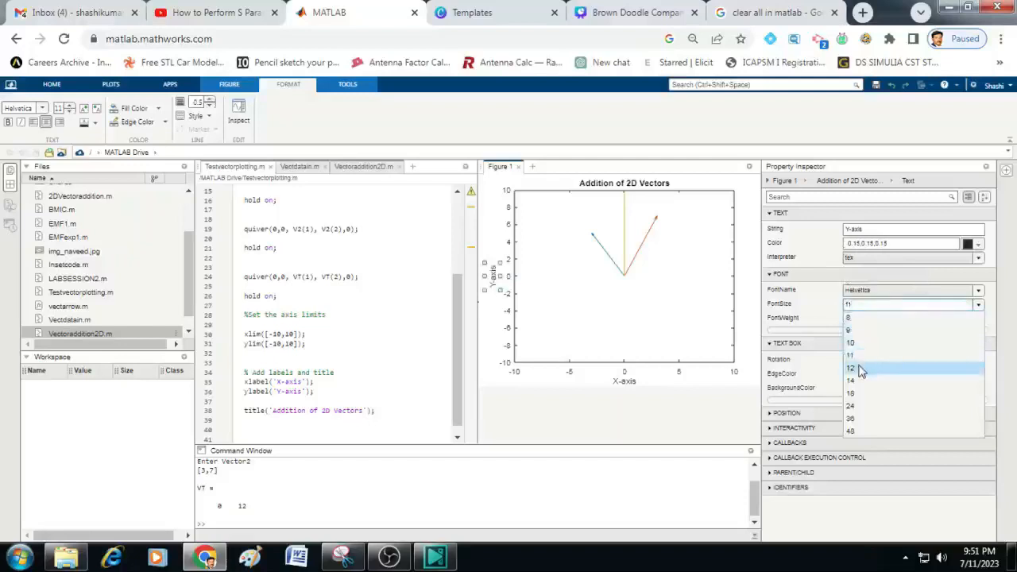
click(851, 369)
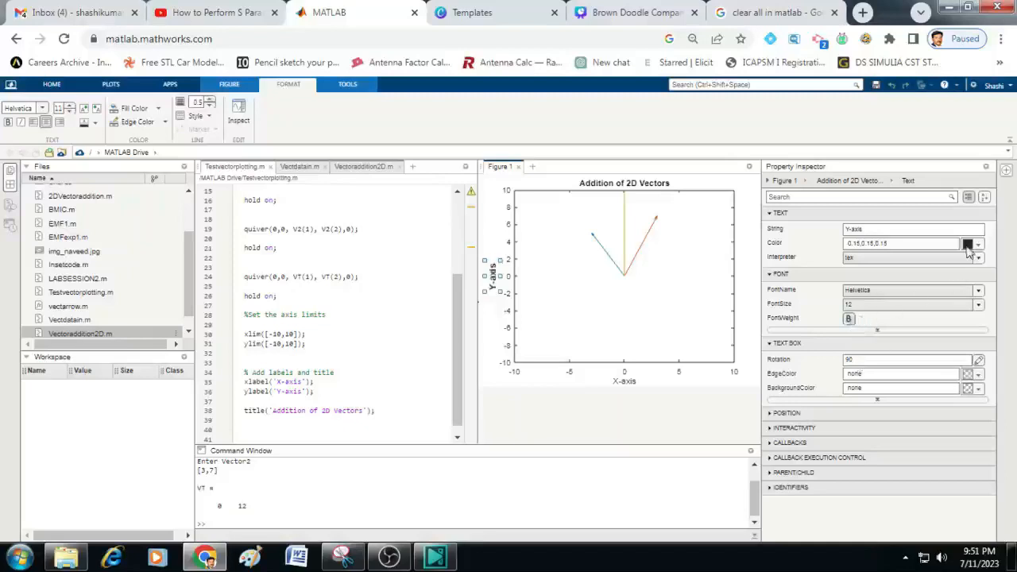
click(976, 244)
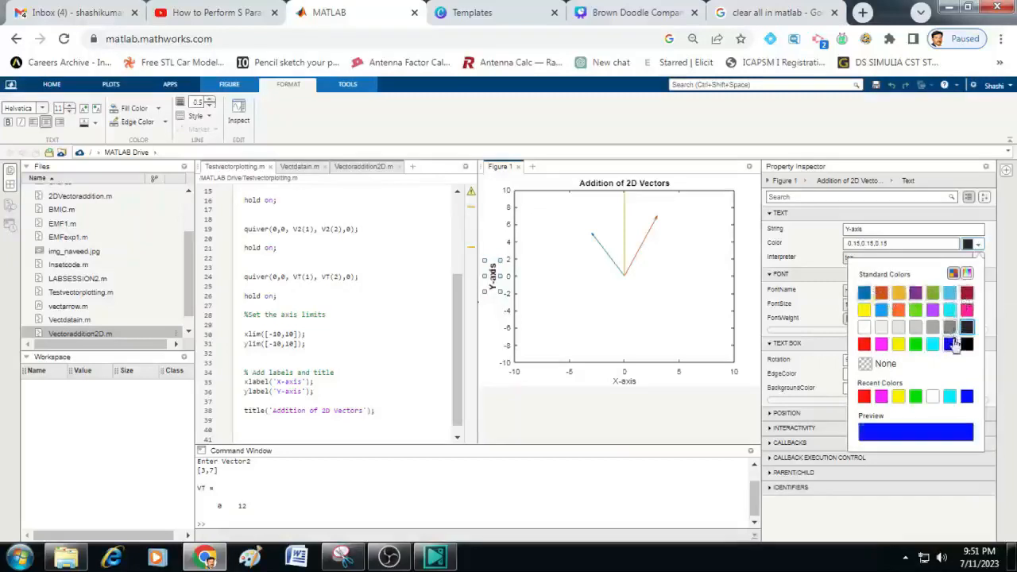
click(956, 343)
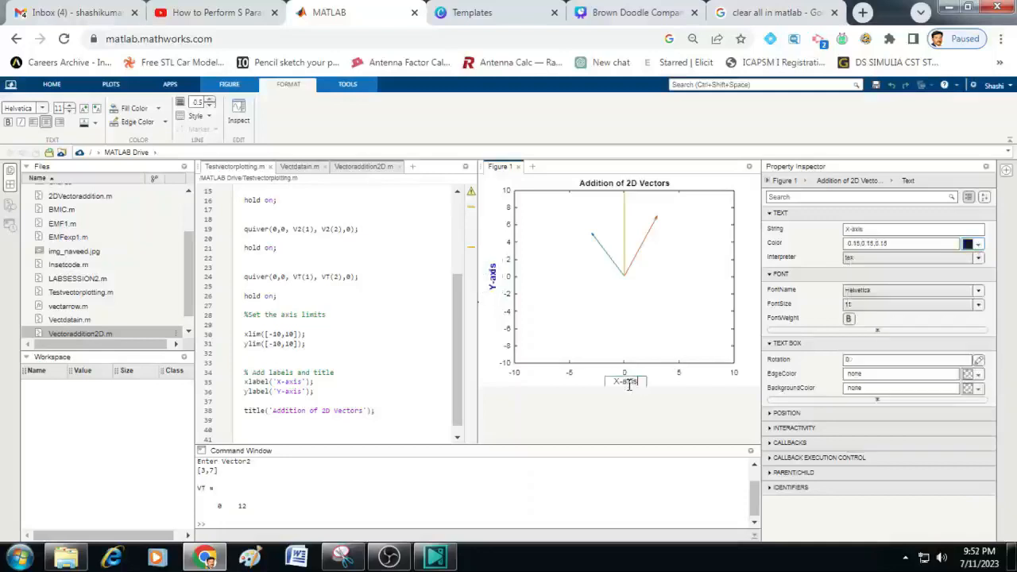
- Color the X-axis label blue to match the Y-axis label
click(978, 304)
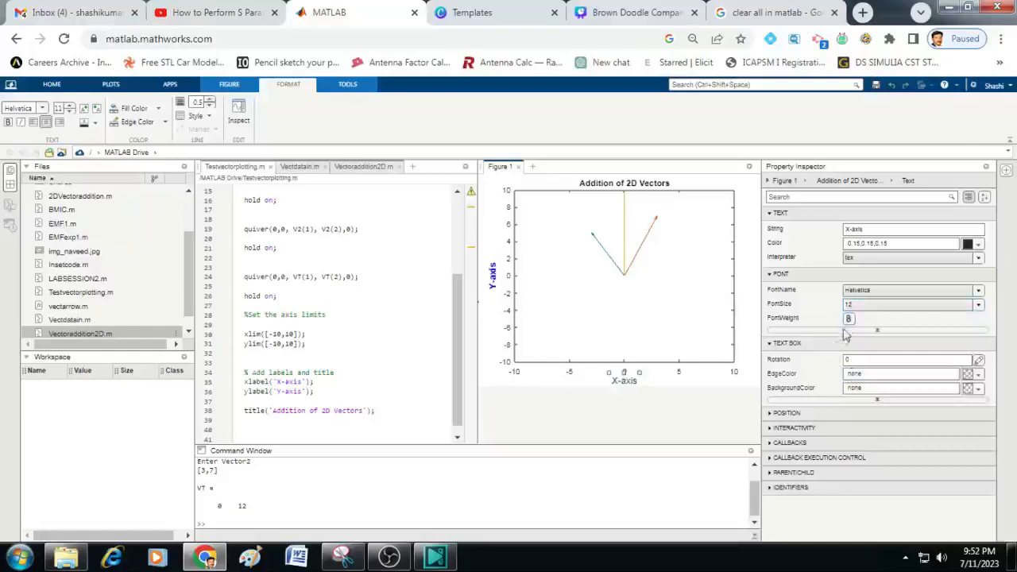
click(975, 243)
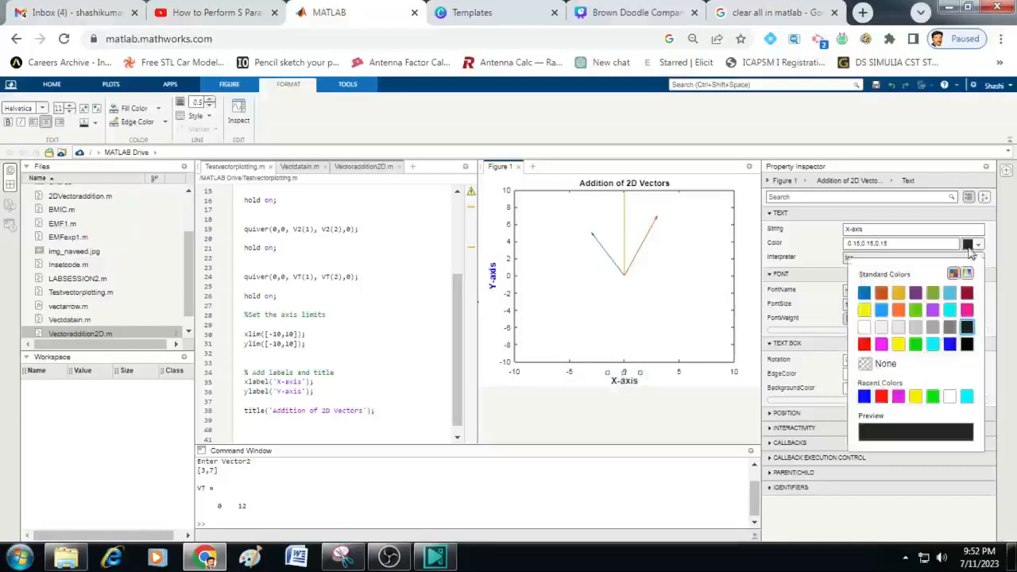
click(952, 345)
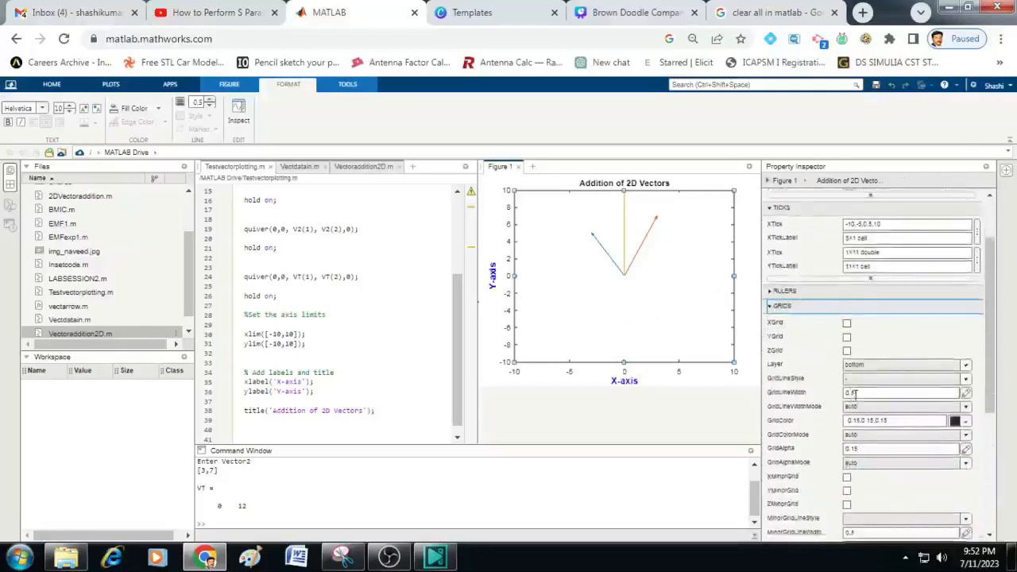
- Check XGrid and YGrid so vertical and horizontal grid lines appear
click(846, 323)
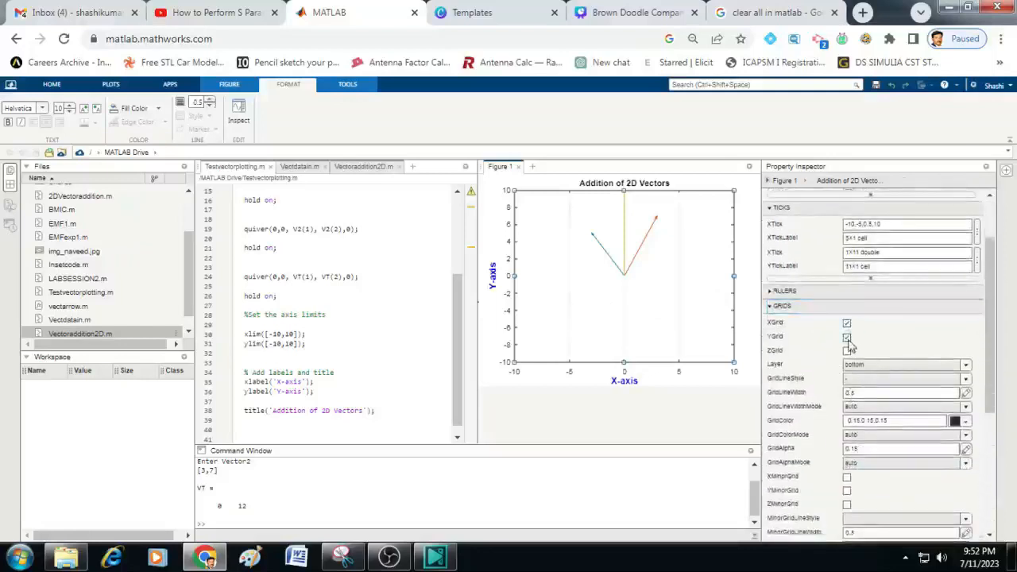
click(847, 337)
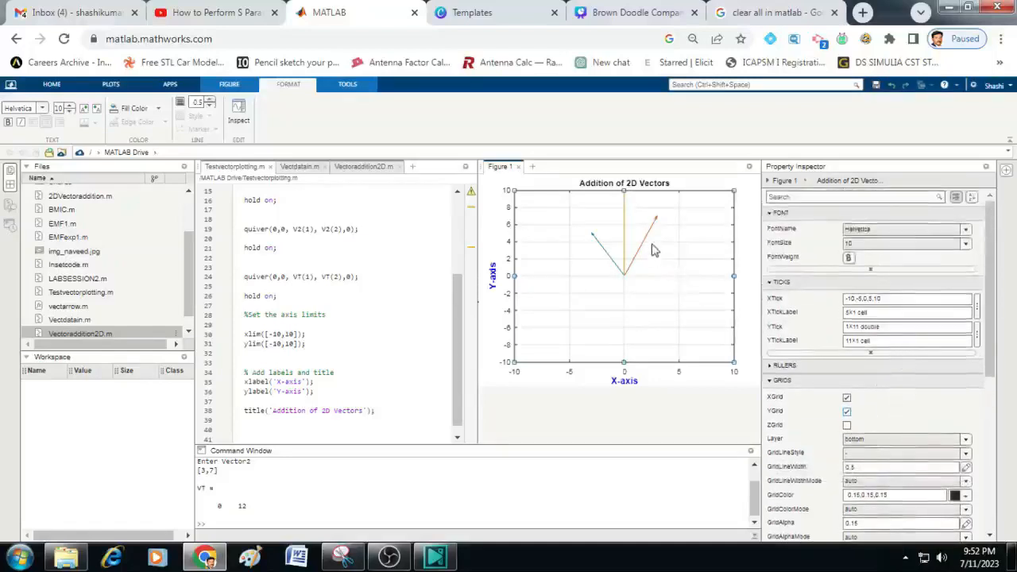
mouse_move(650, 238)
text(2)
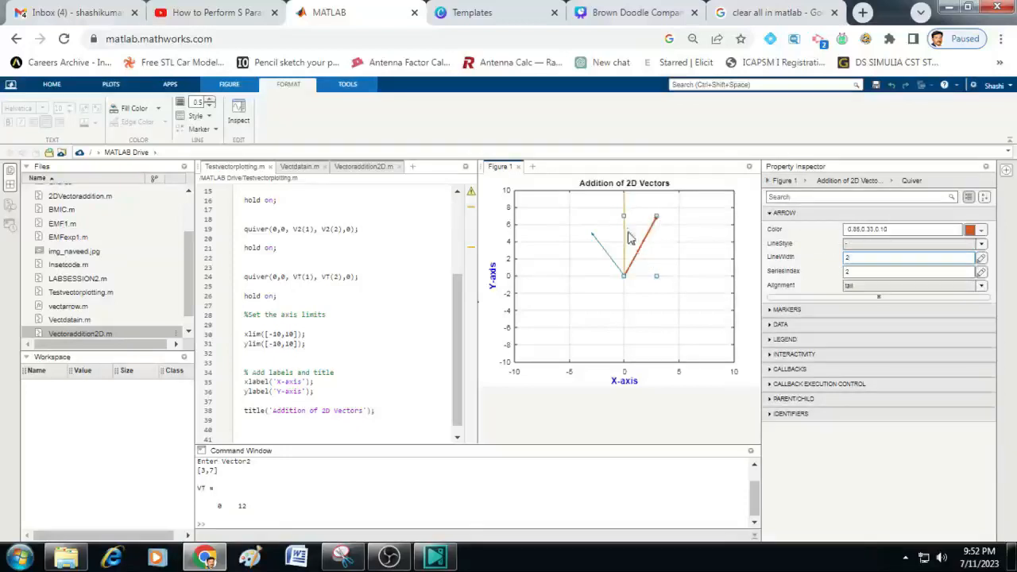
- Increase the LineWidth of the red V1 and blue V2 quiver arrows
click(631, 318)
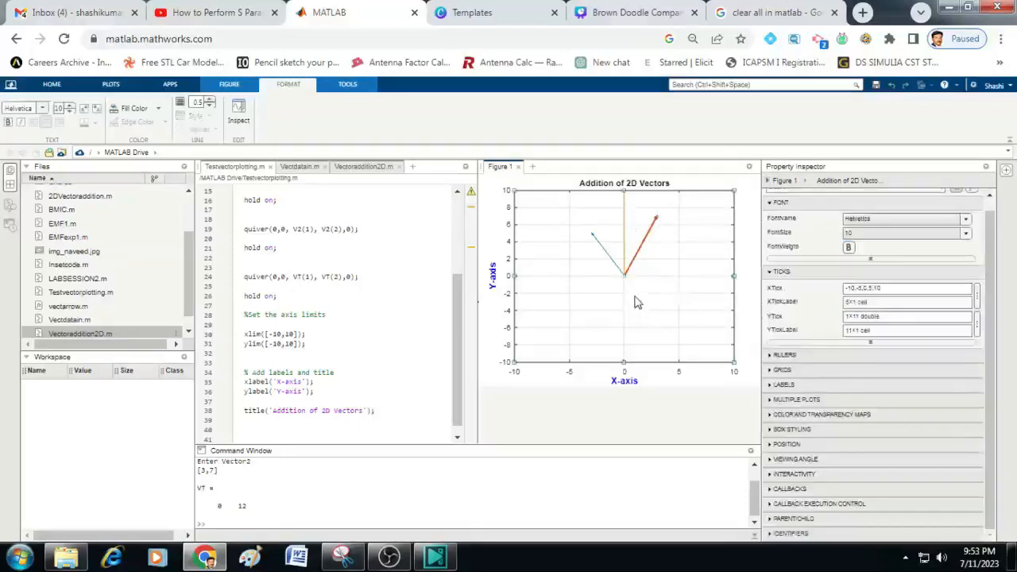
mouse_move(608, 257)
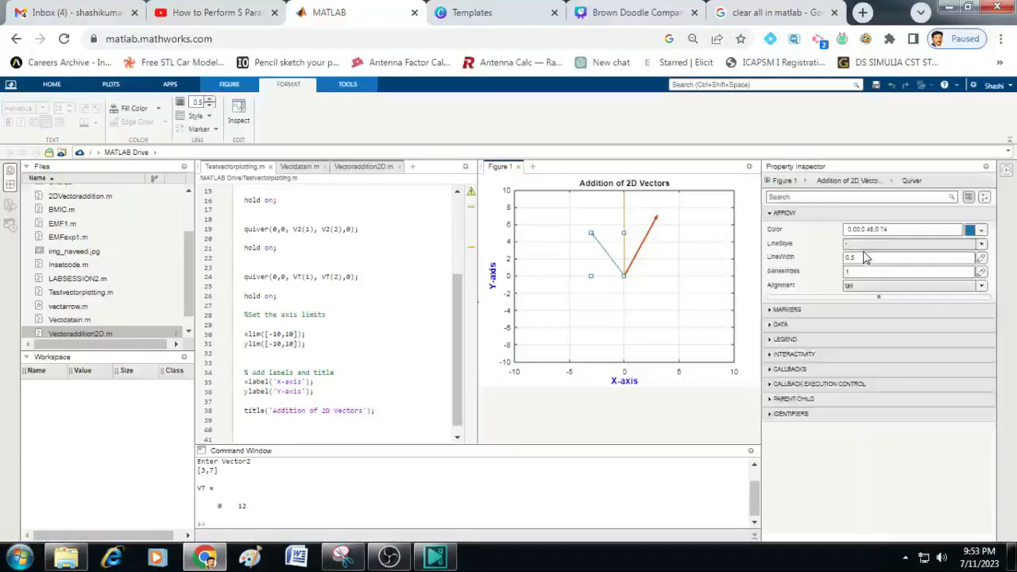
click(902, 257)
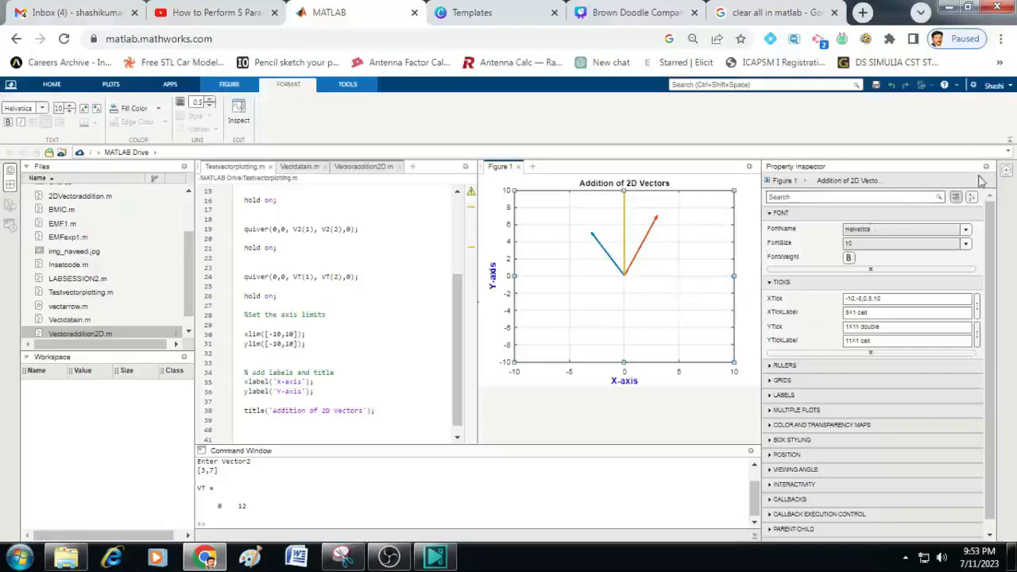
mouse_move(983, 166)
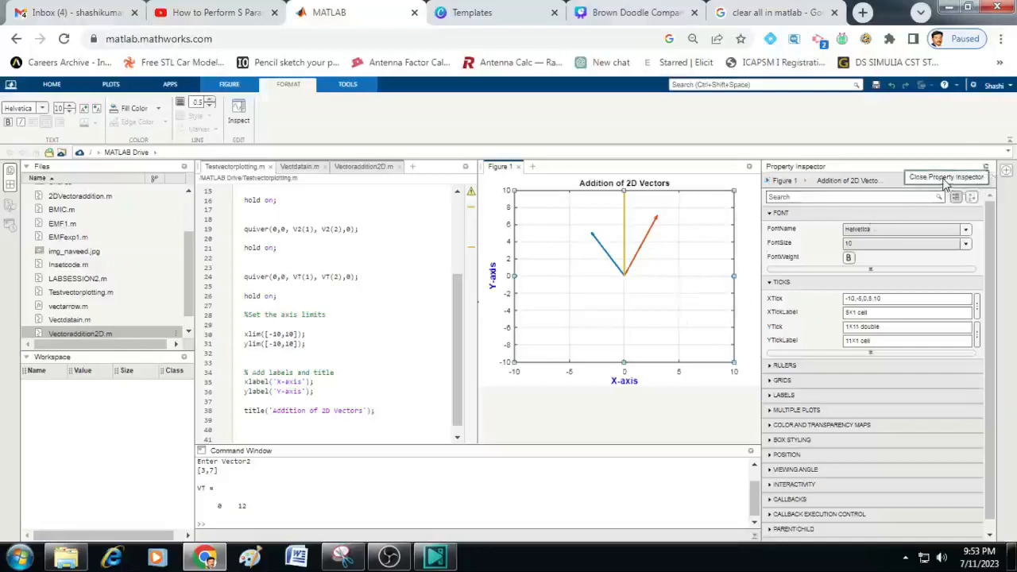
- Close the Property Inspector and maximize the figure to fill the workspace
click(945, 176)
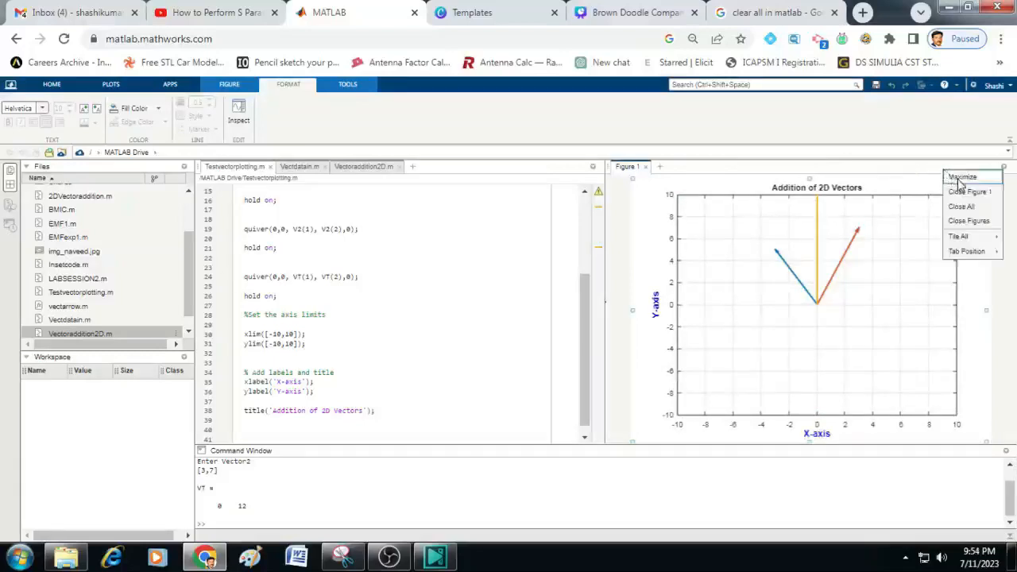
click(963, 175)
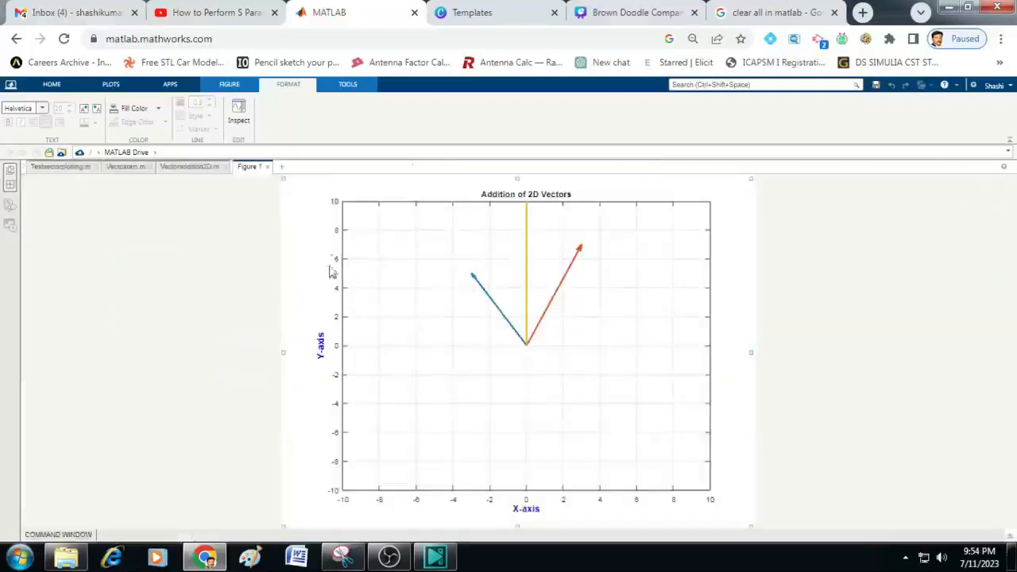
mouse_move(418, 252)
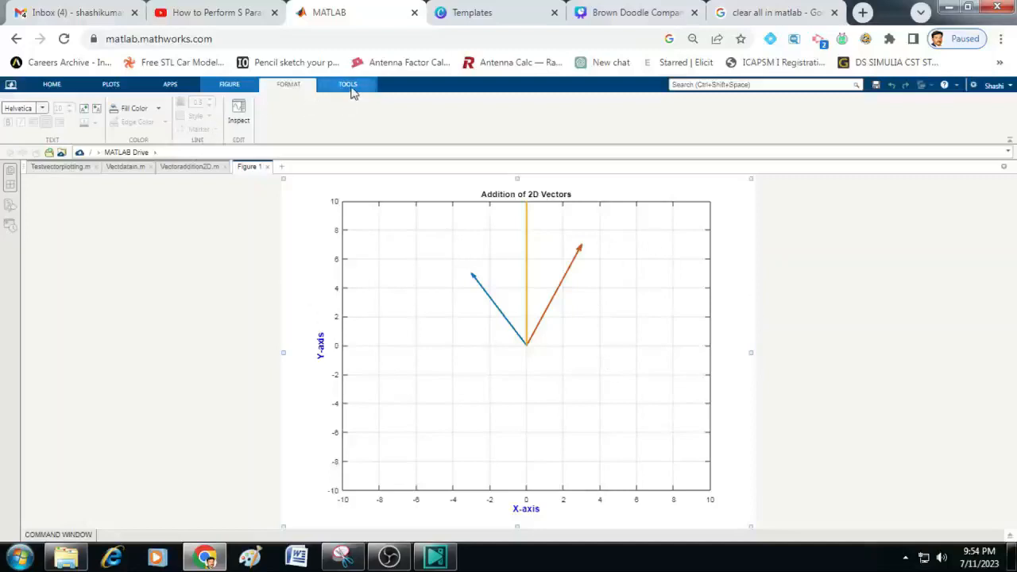
- Save the figure as PNG named '2D Addition.png' and return to the file browser
click(229, 84)
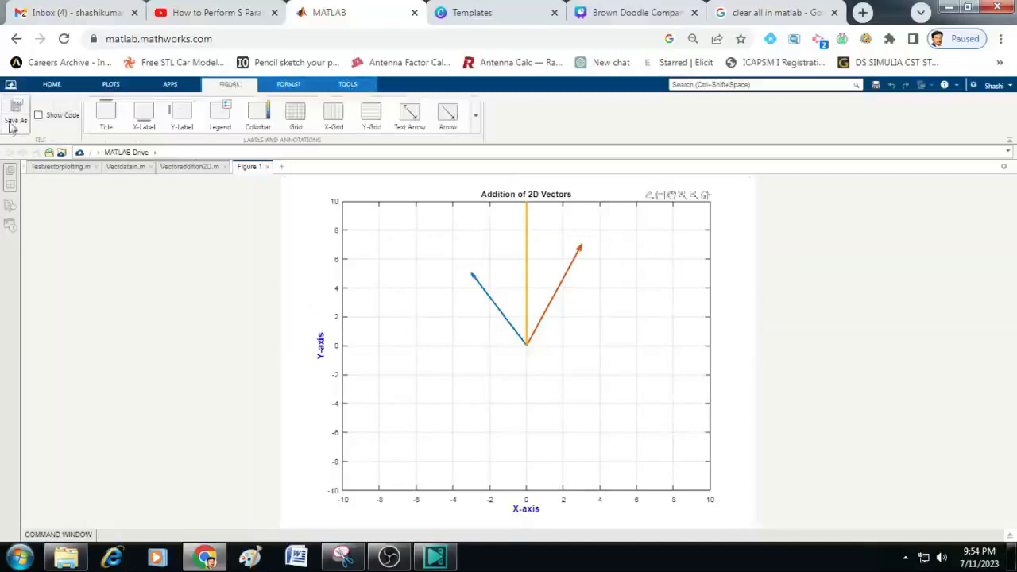
click(15, 111)
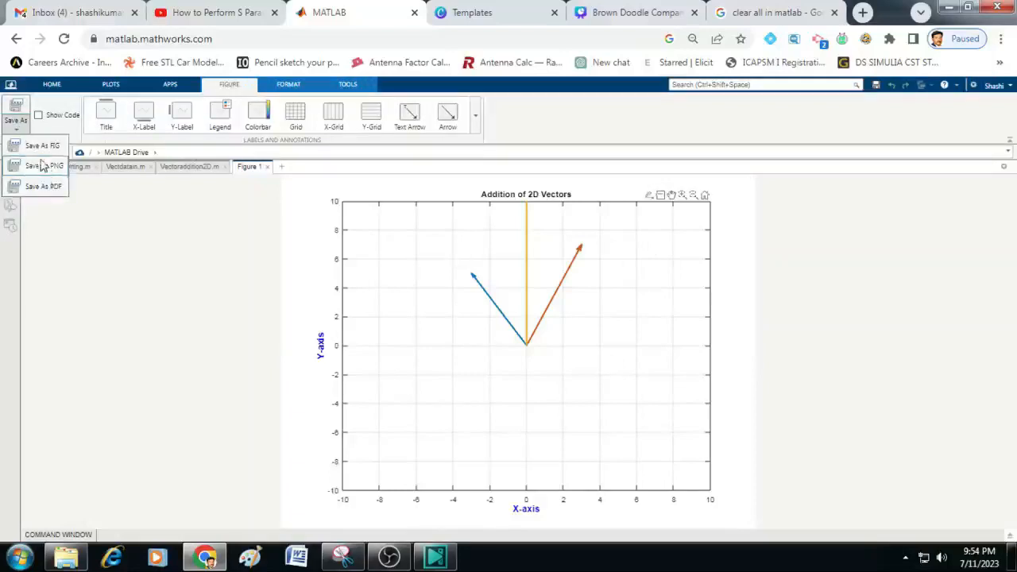
mouse_move(52, 185)
text(2D Addition.png)
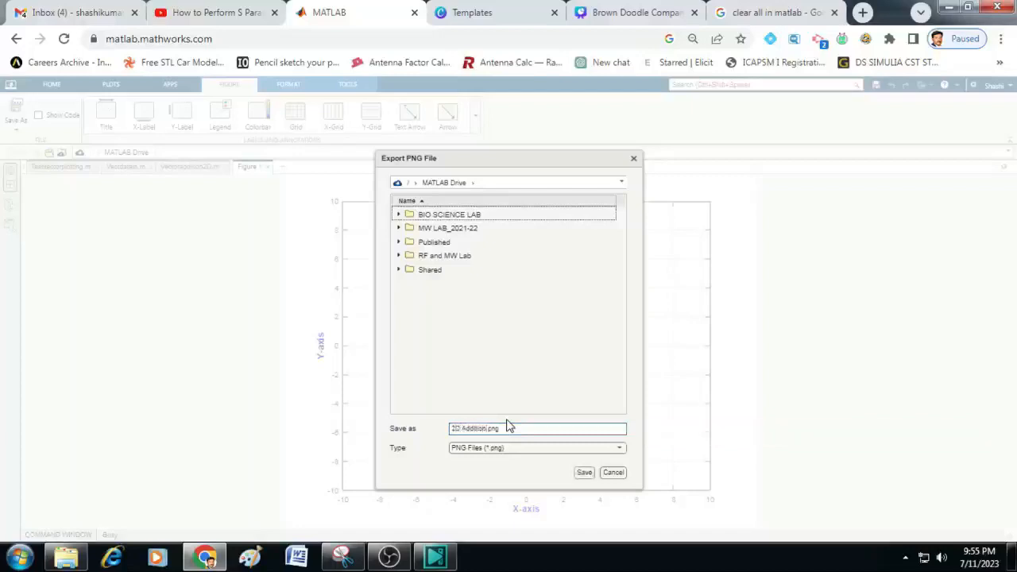
click(584, 472)
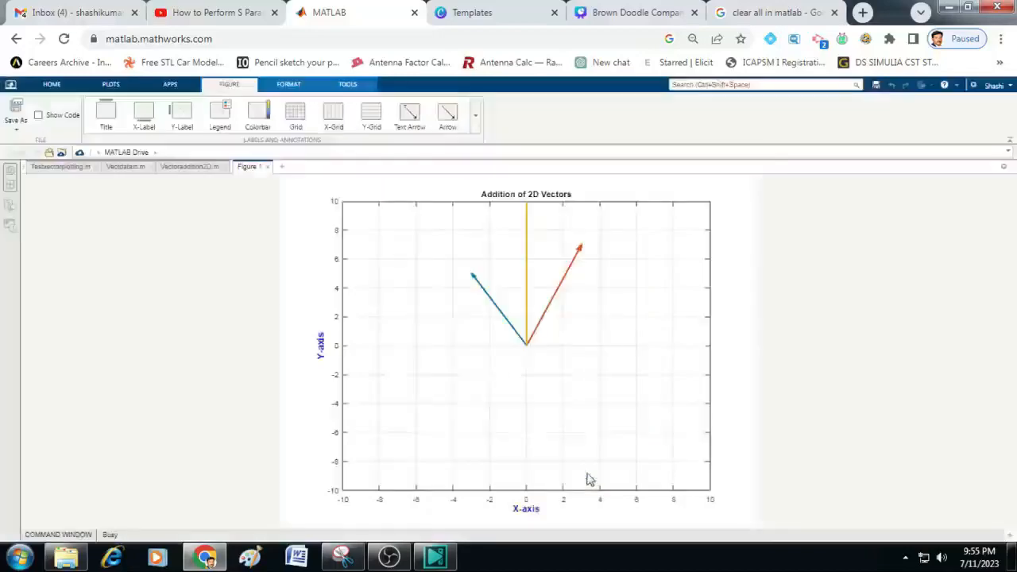
click(111, 84)
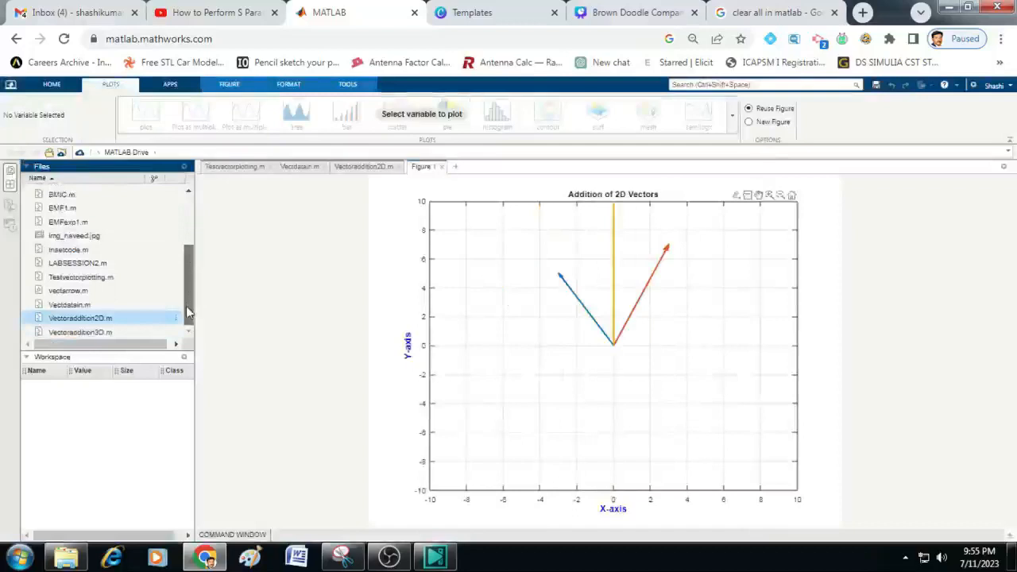
mouse_move(197, 272)
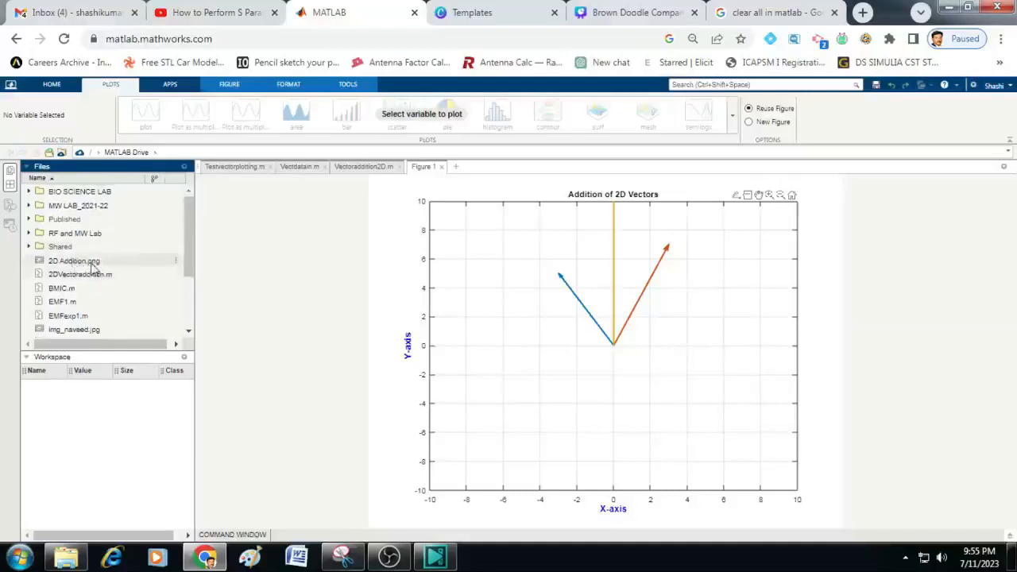
mouse_move(86, 274)
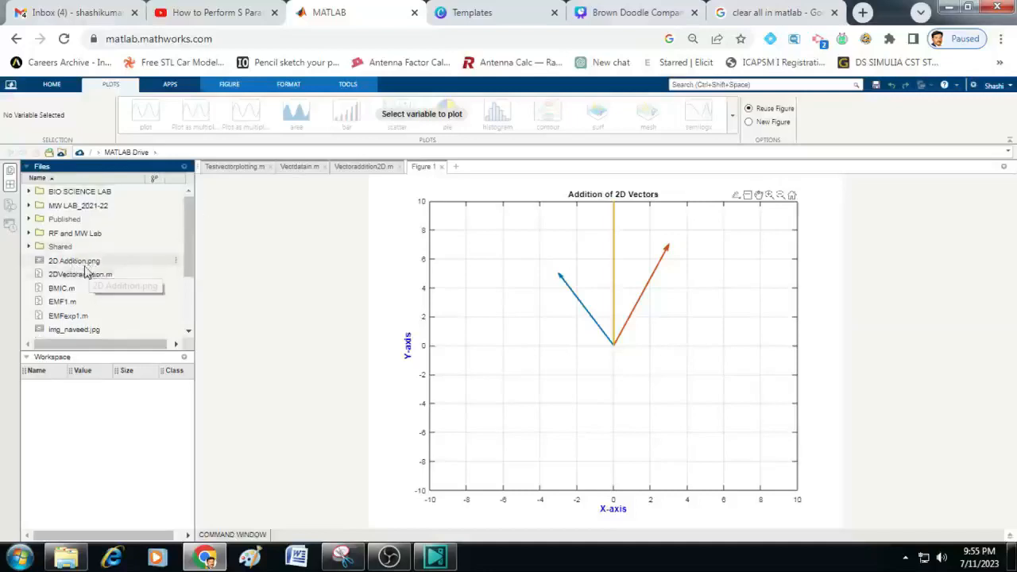
- Dismiss the stray import window, then download 2D Addition.png from its right-click menu
right_click(74, 261)
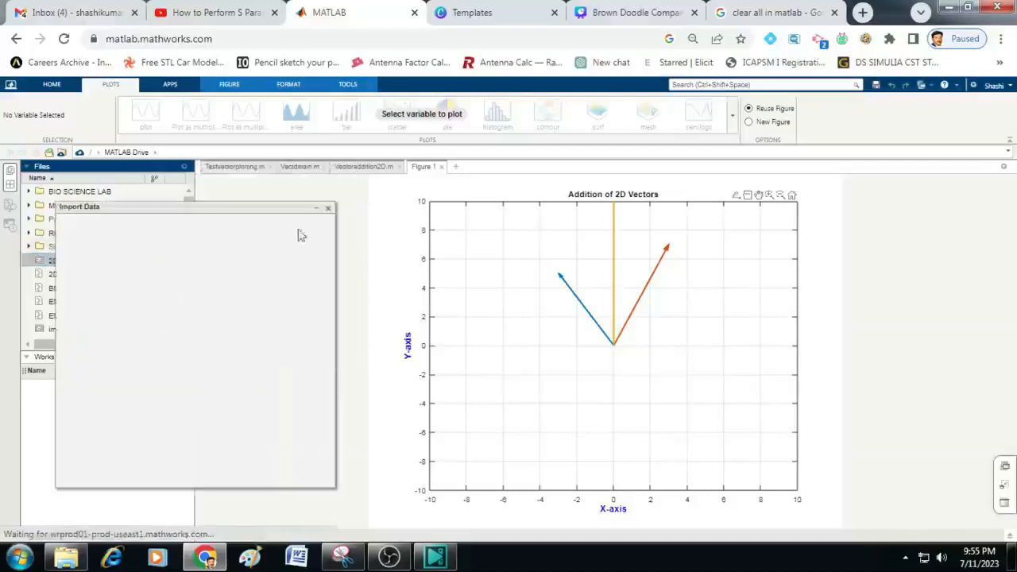
click(326, 207)
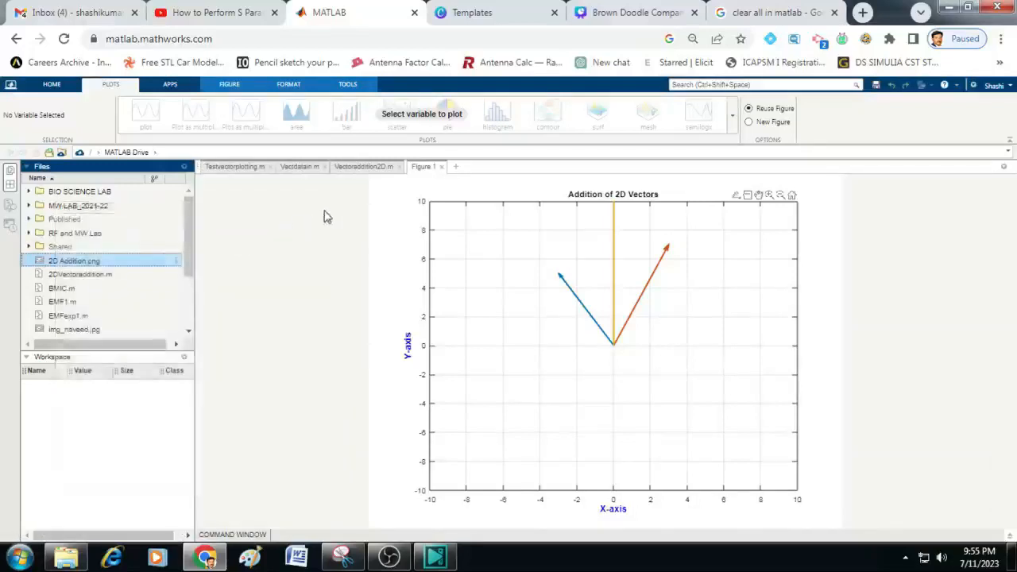
right_click(74, 261)
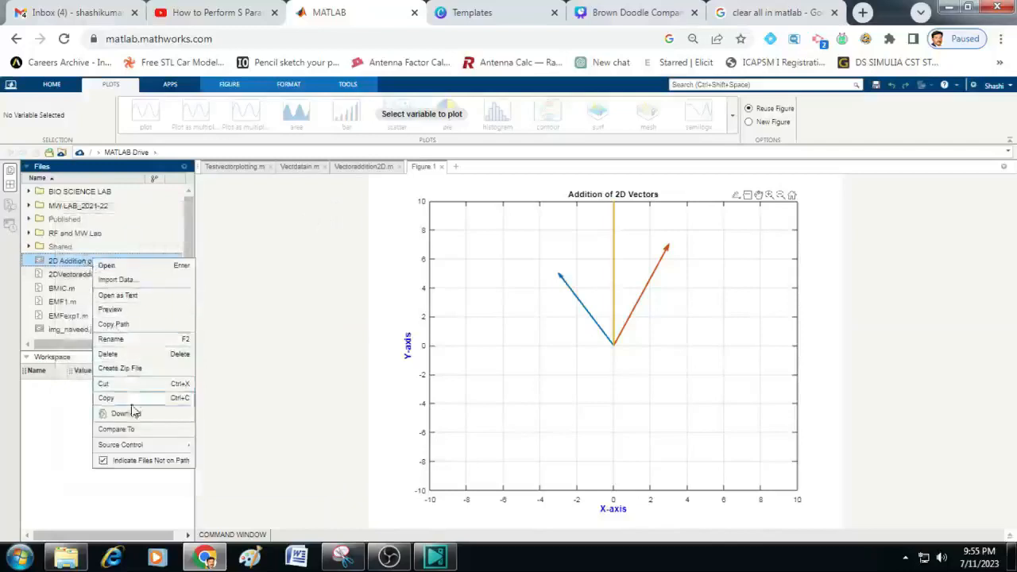
click(259, 266)
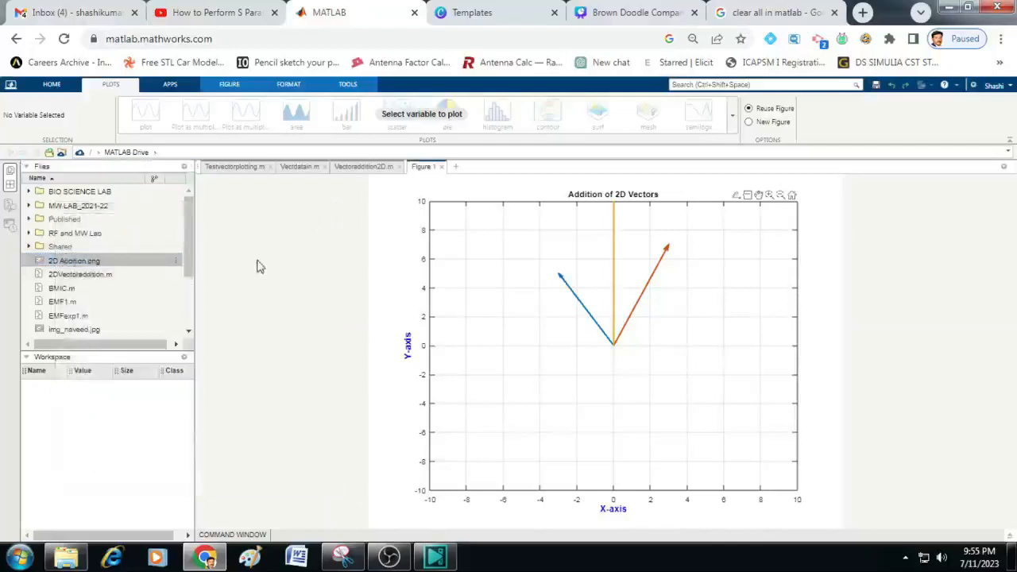
click(73, 261)
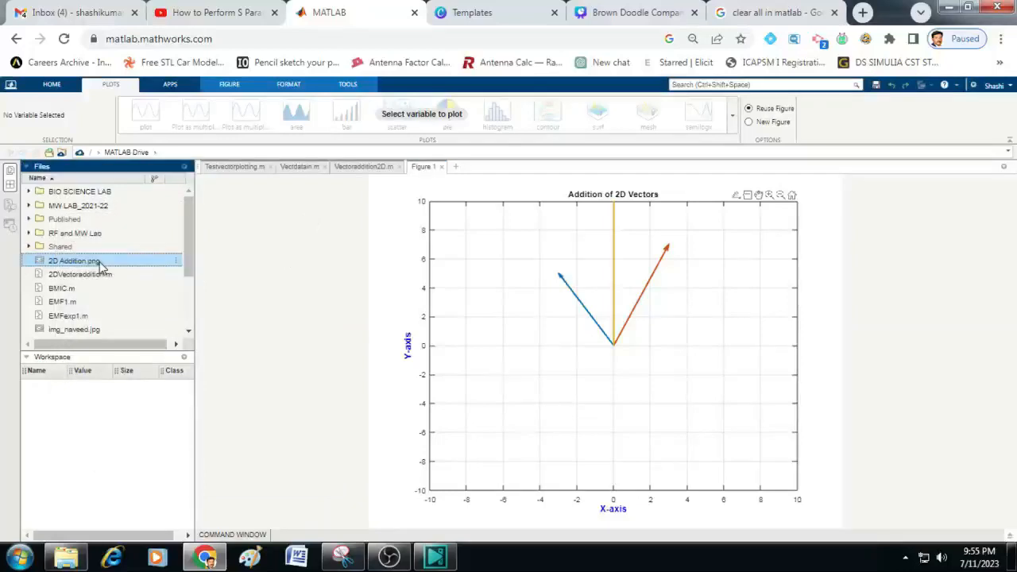
right_click(74, 261)
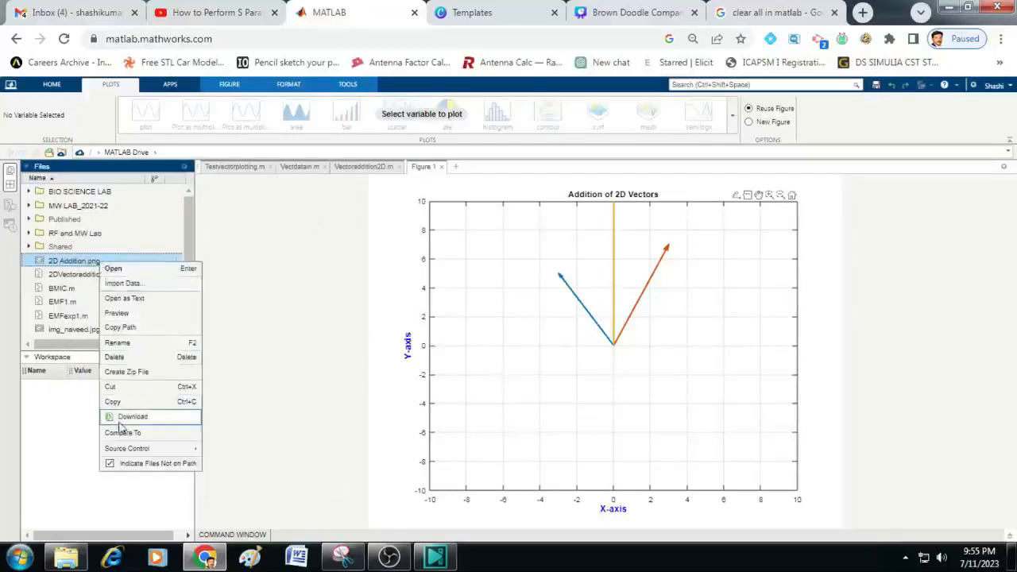
click(131, 416)
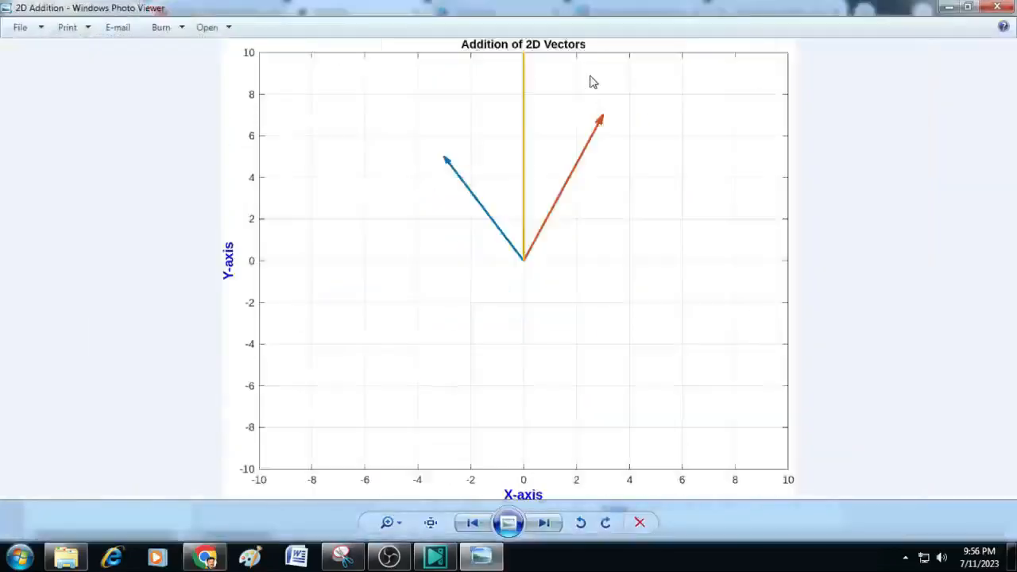
mouse_move(491, 166)
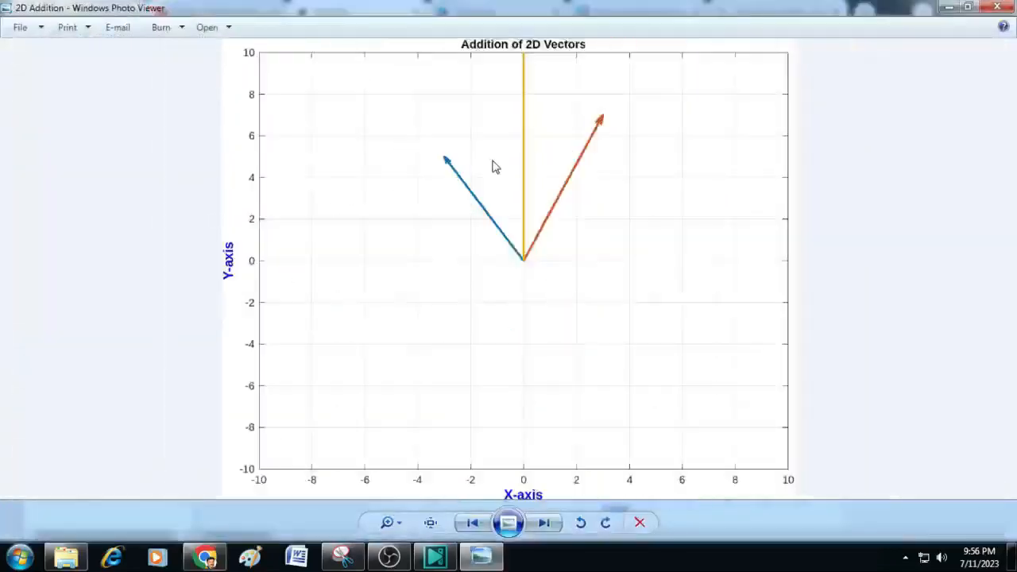
mouse_move(408, 178)
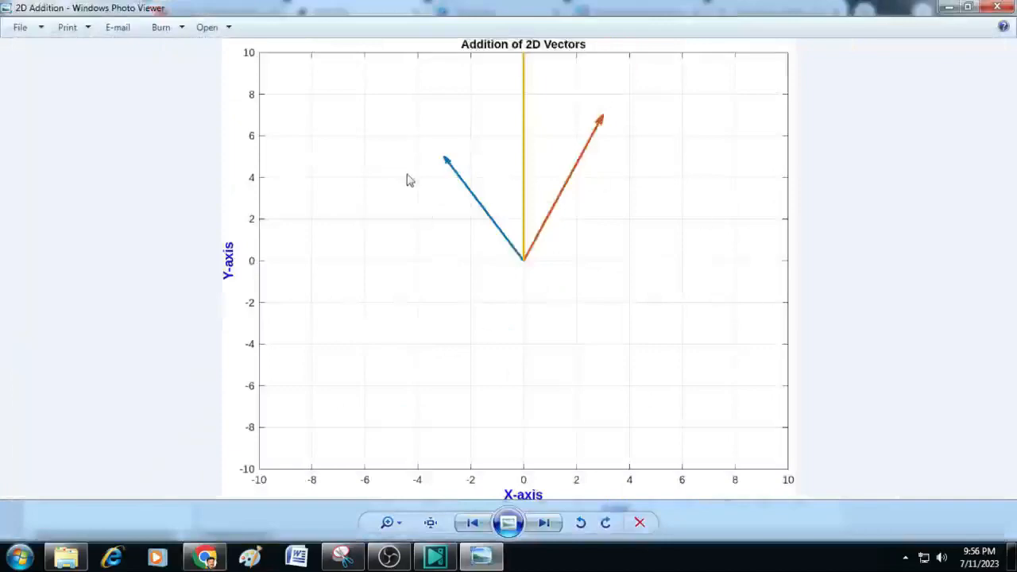